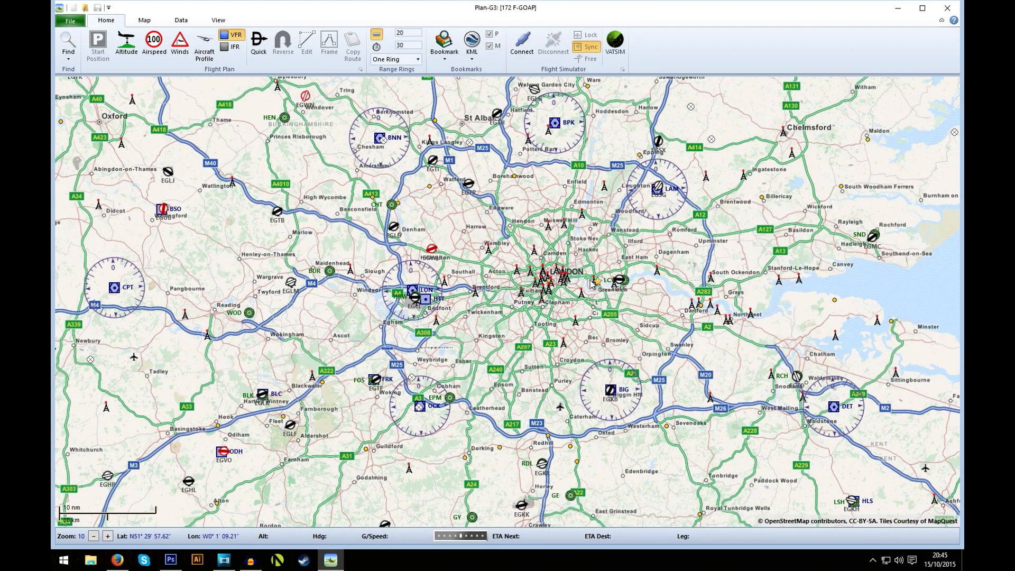
pyautogui.moveTo(501, 364)
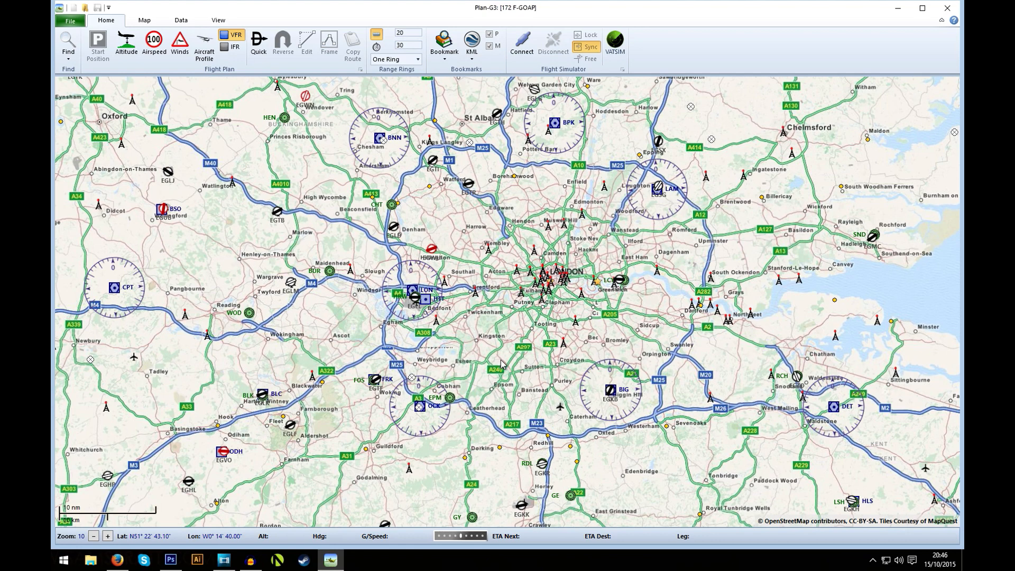
pyautogui.moveTo(514, 356)
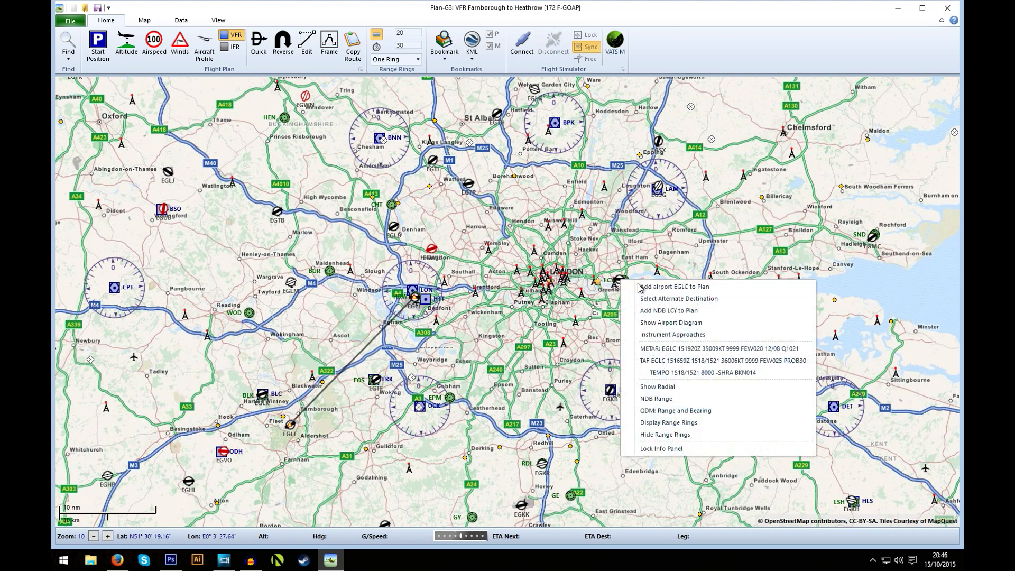
# - Add London City (EGLC) to the route on the way to Southend
pyautogui.click(674, 287)
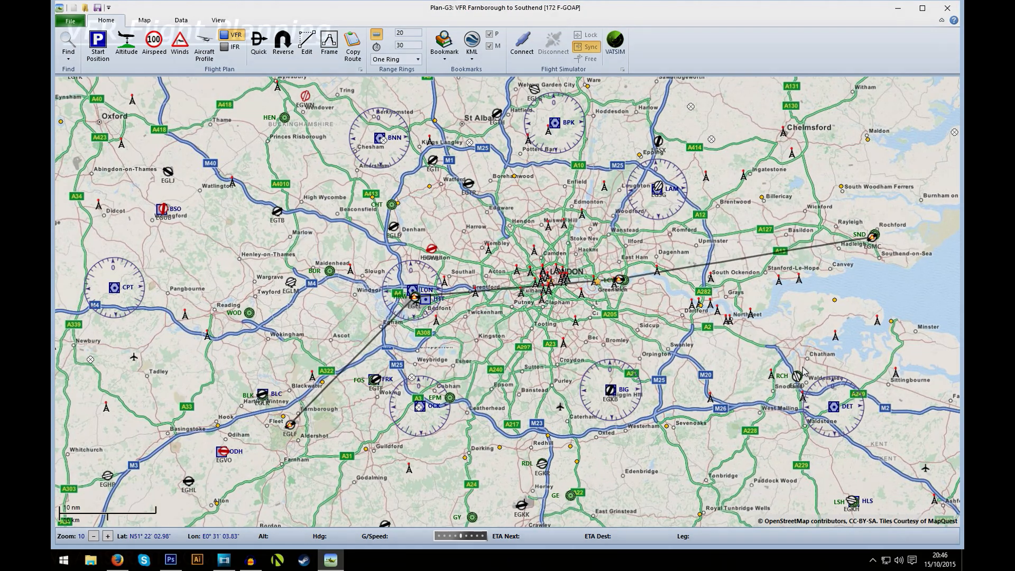
pyautogui.rightClick(291, 434)
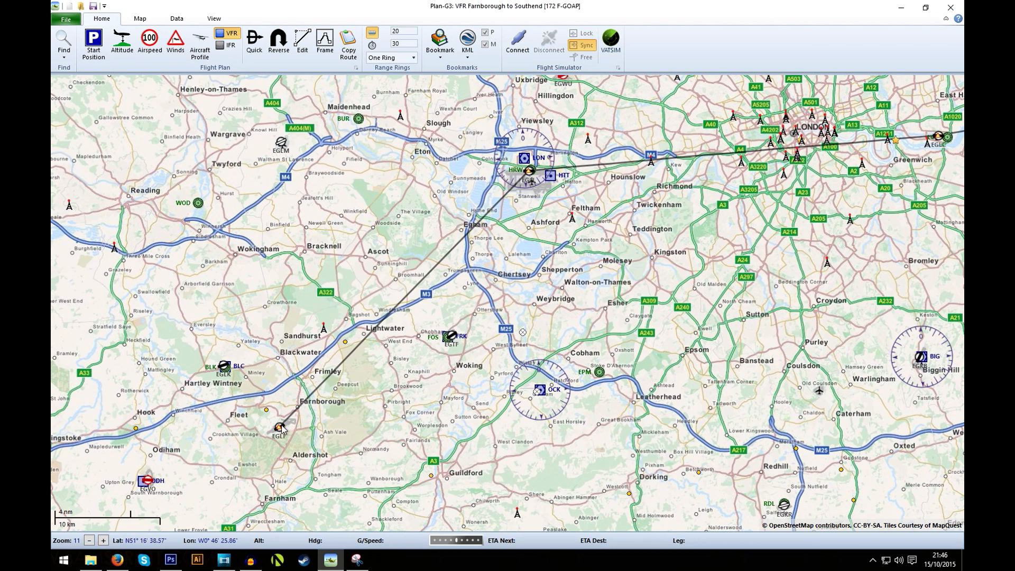
pyautogui.rightClick(279, 431)
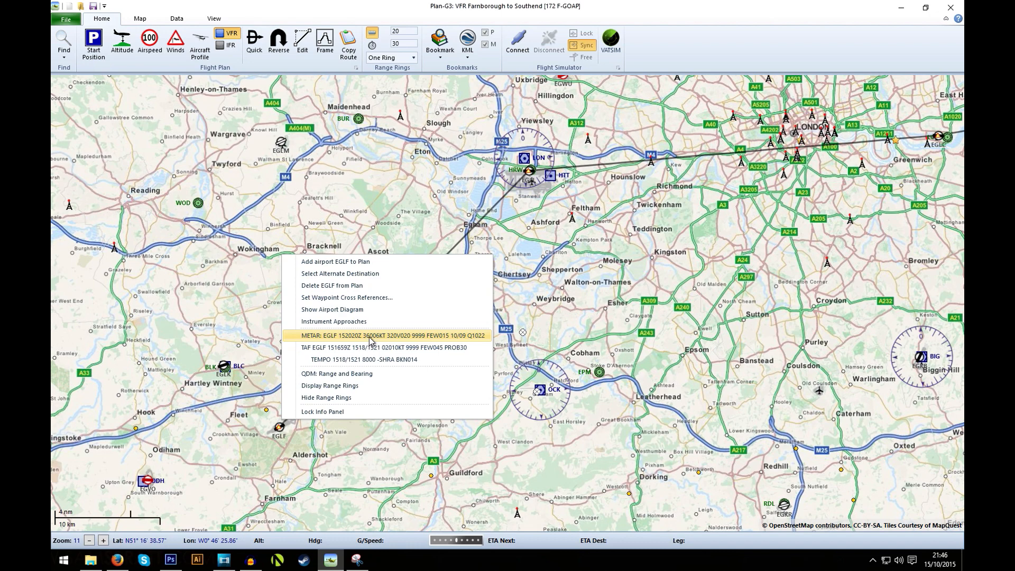
pyautogui.moveTo(382, 342)
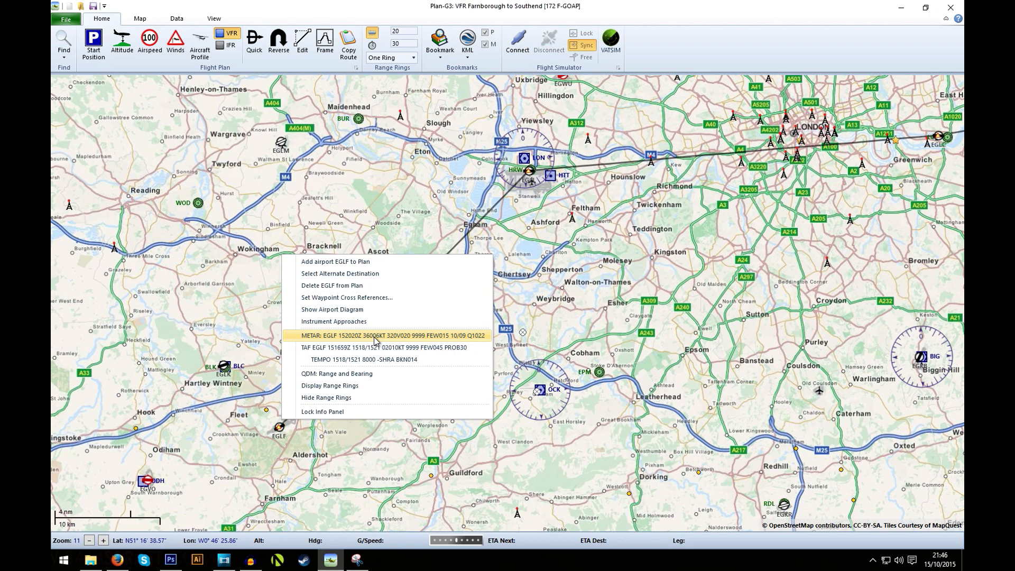
pyautogui.moveTo(391, 342)
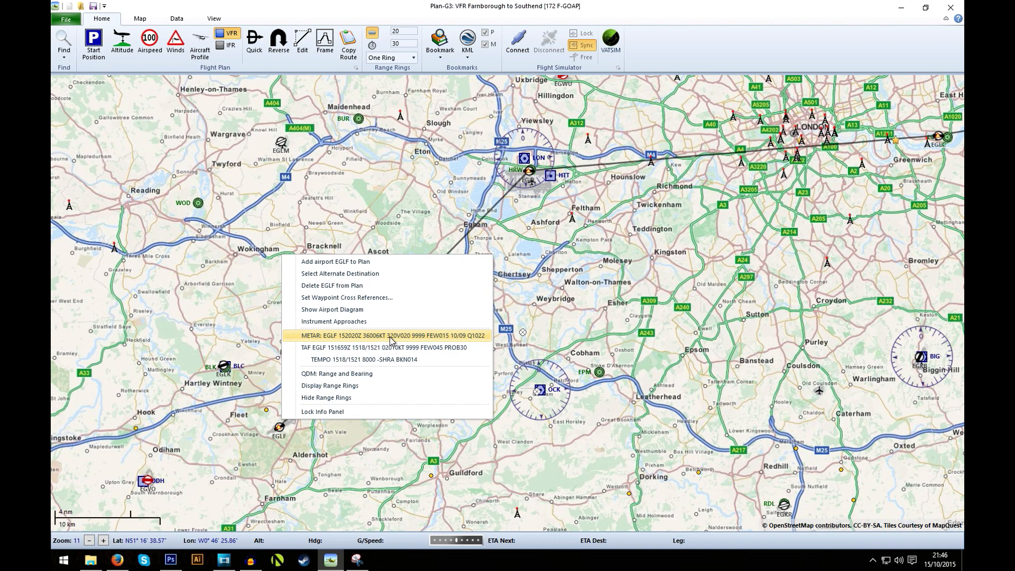
pyautogui.moveTo(394, 341)
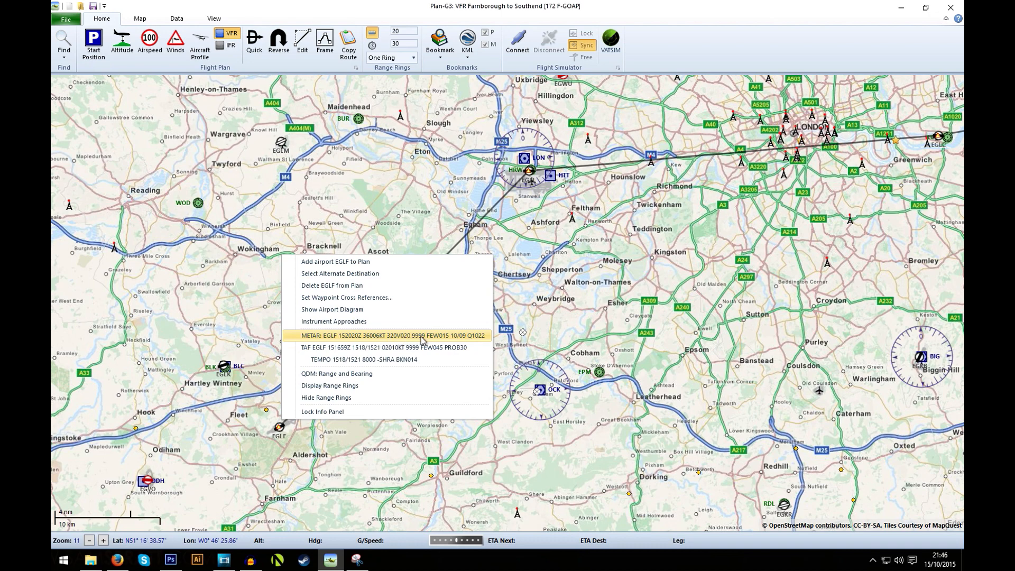
pyautogui.moveTo(445, 342)
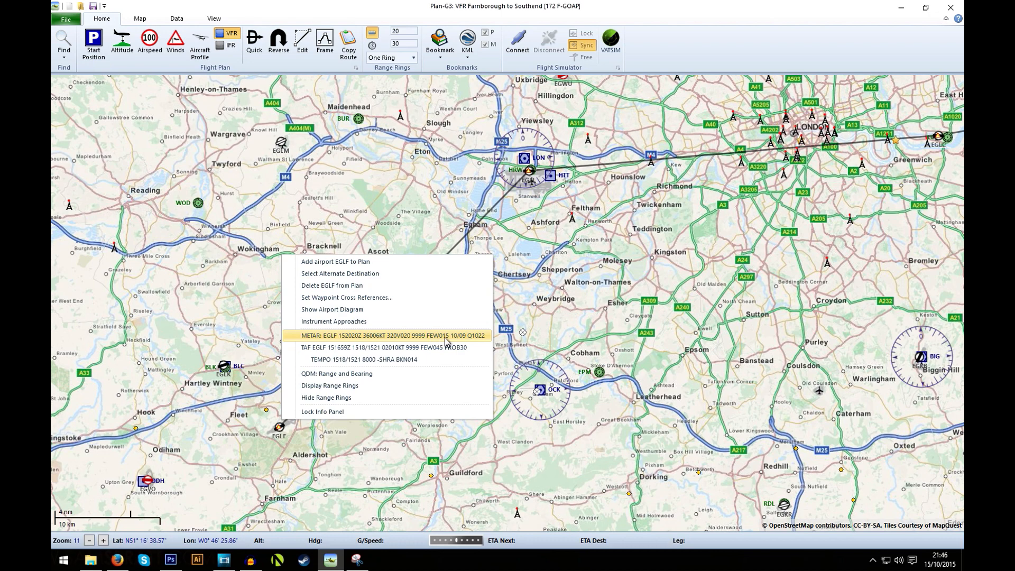
pyautogui.moveTo(443, 339)
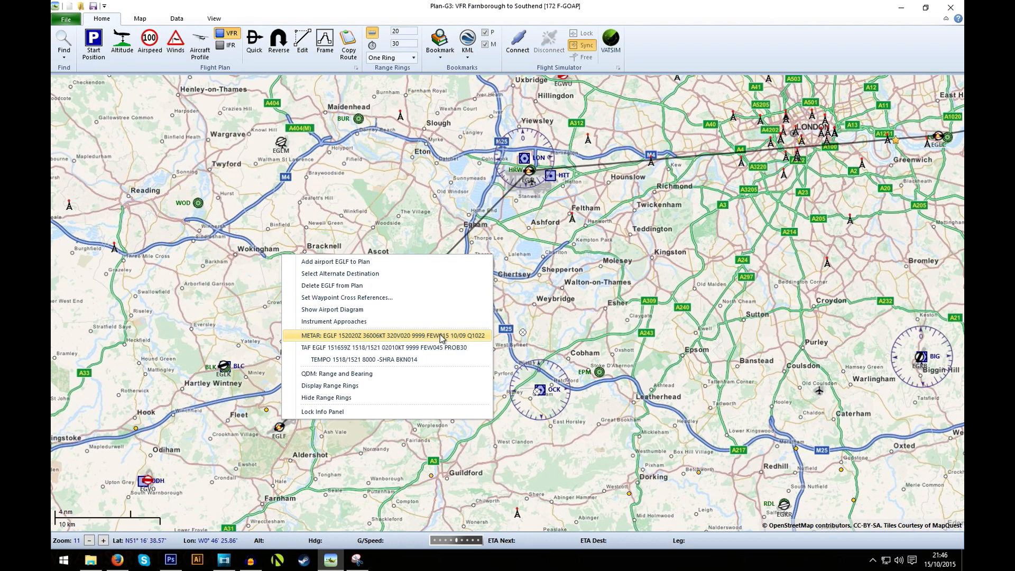
pyautogui.moveTo(432, 343)
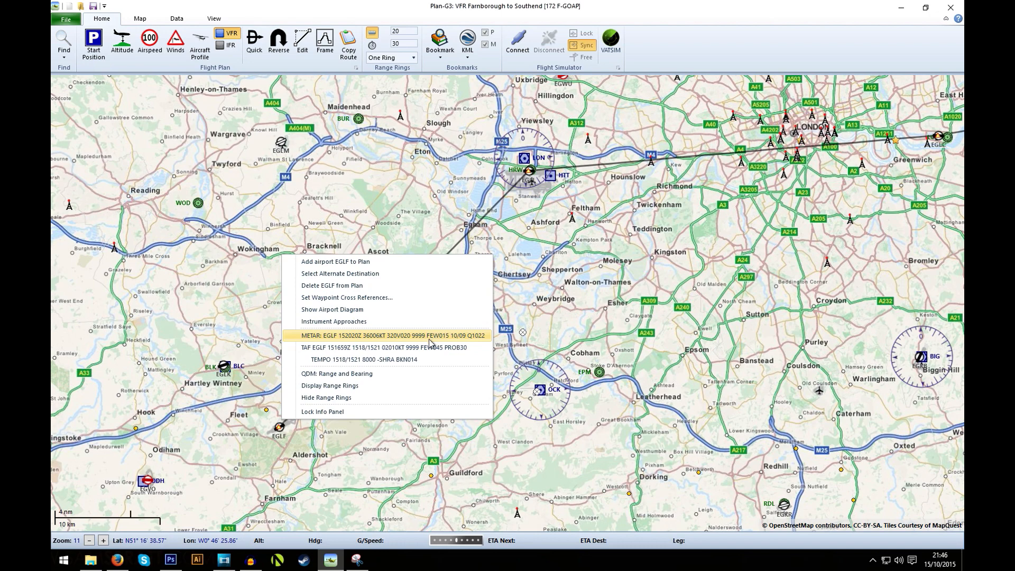
pyautogui.moveTo(440, 340)
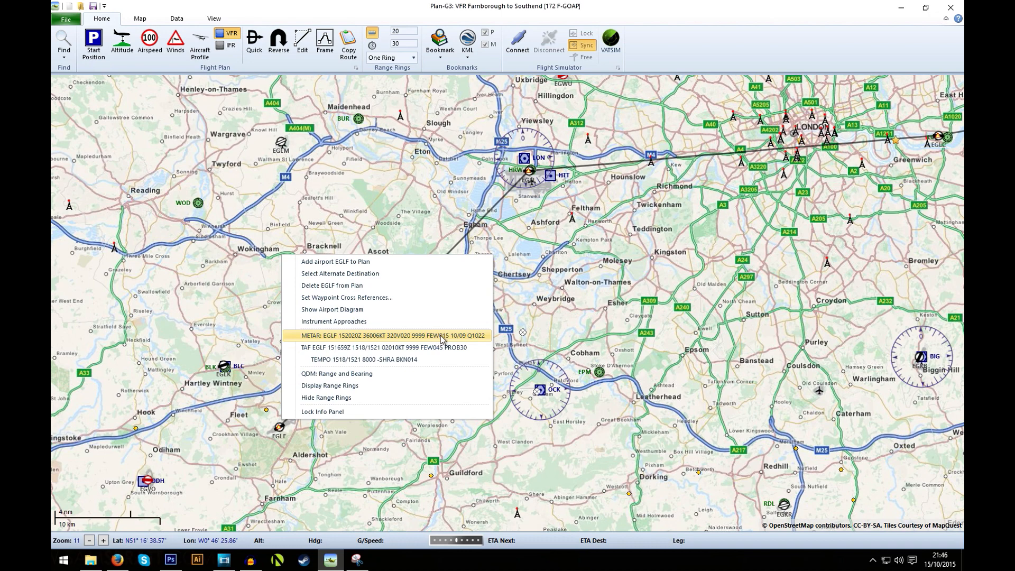
pyautogui.moveTo(538, 197)
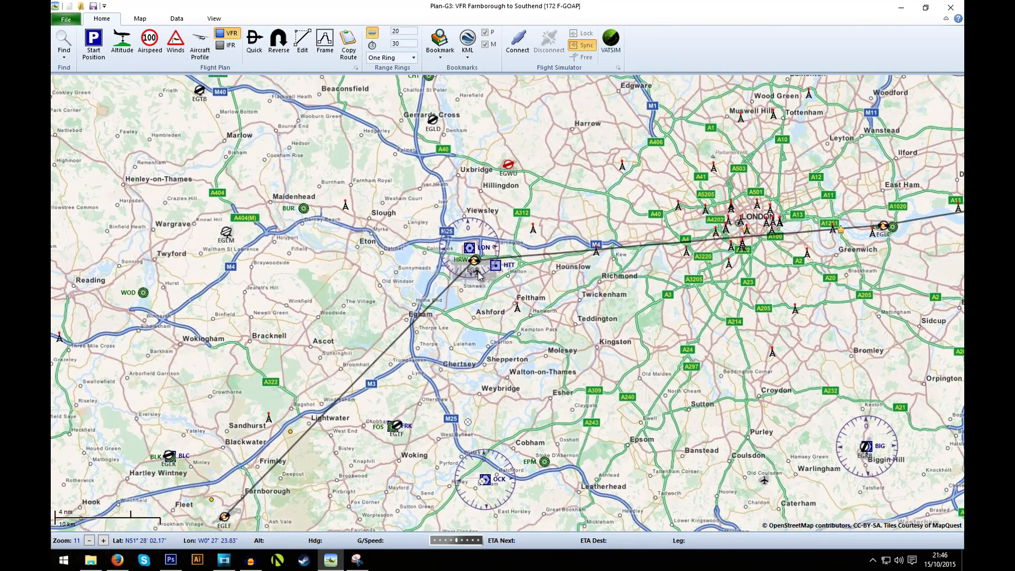
pyautogui.rightClick(472, 261)
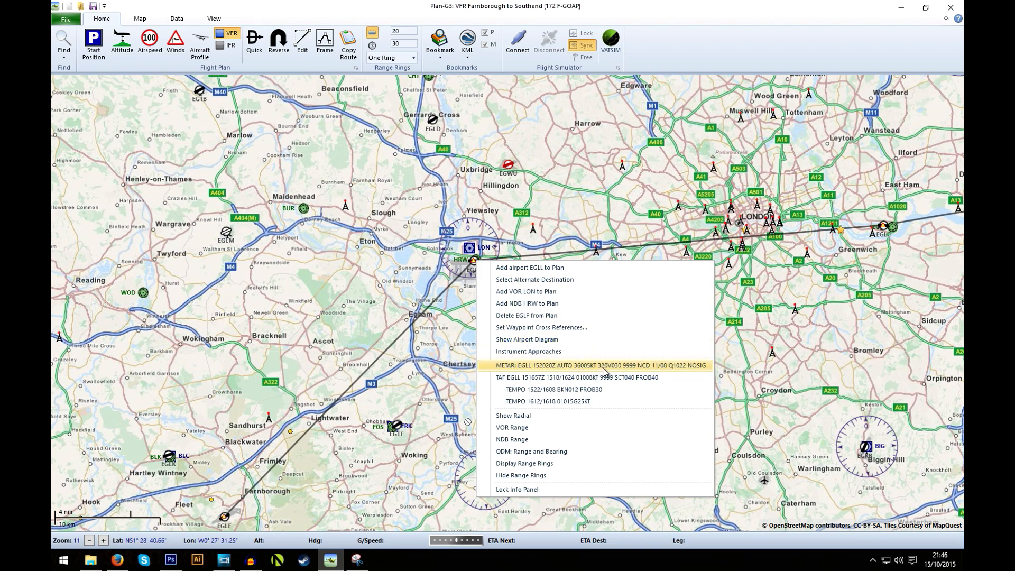
pyautogui.moveTo(616, 374)
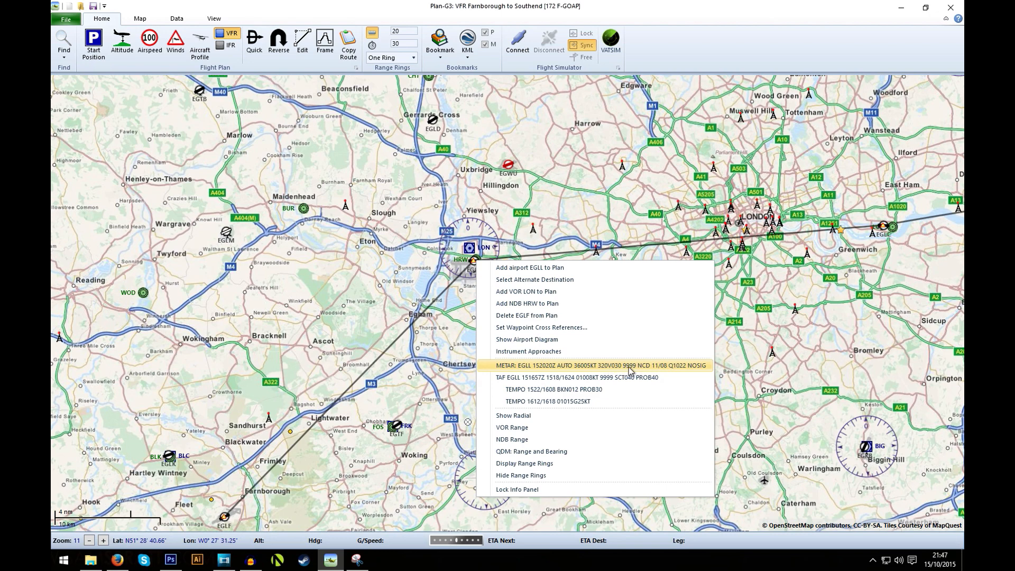
pyautogui.moveTo(651, 371)
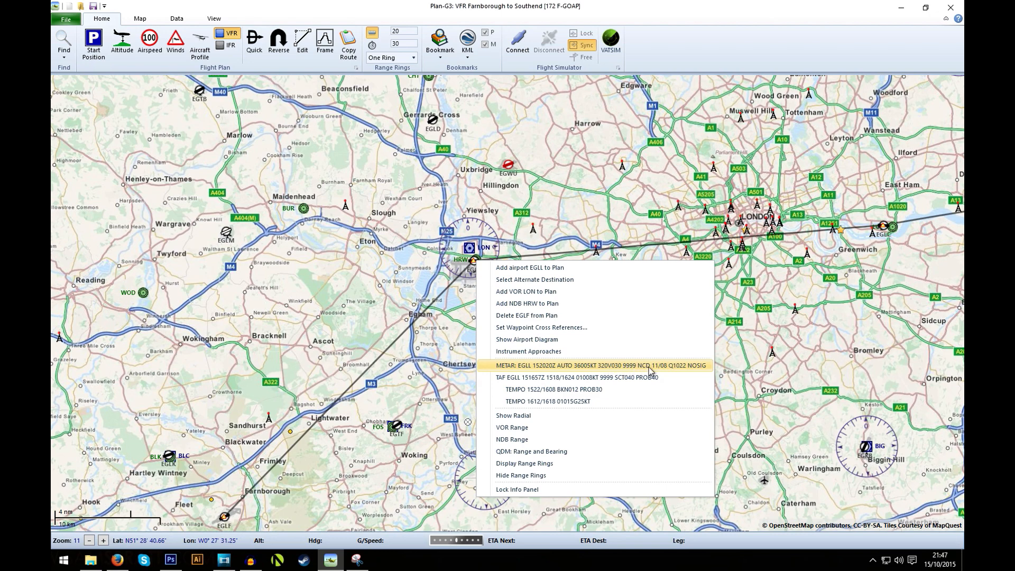
pyautogui.moveTo(701, 371)
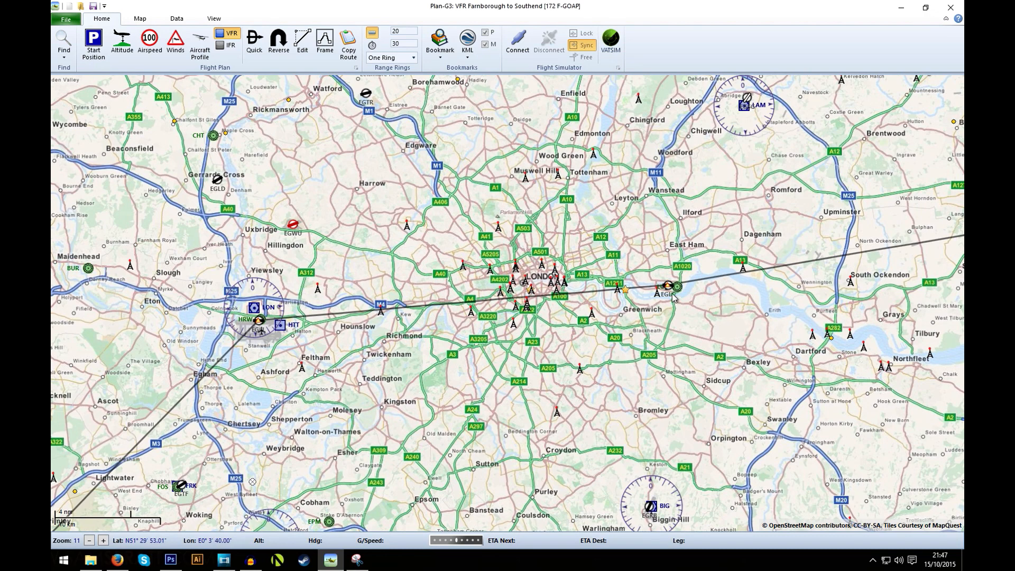
pyautogui.rightClick(677, 286)
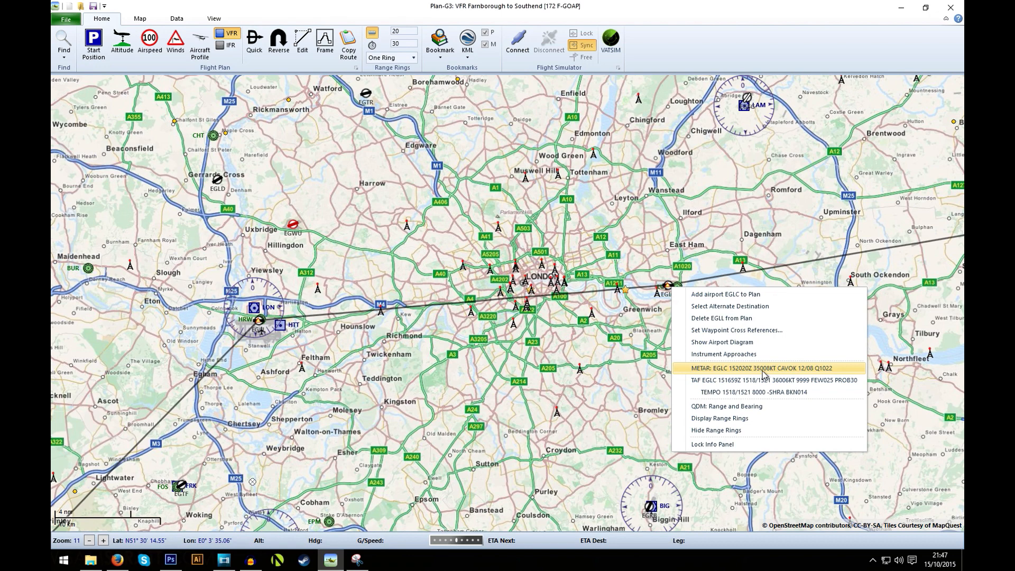
pyautogui.moveTo(796, 375)
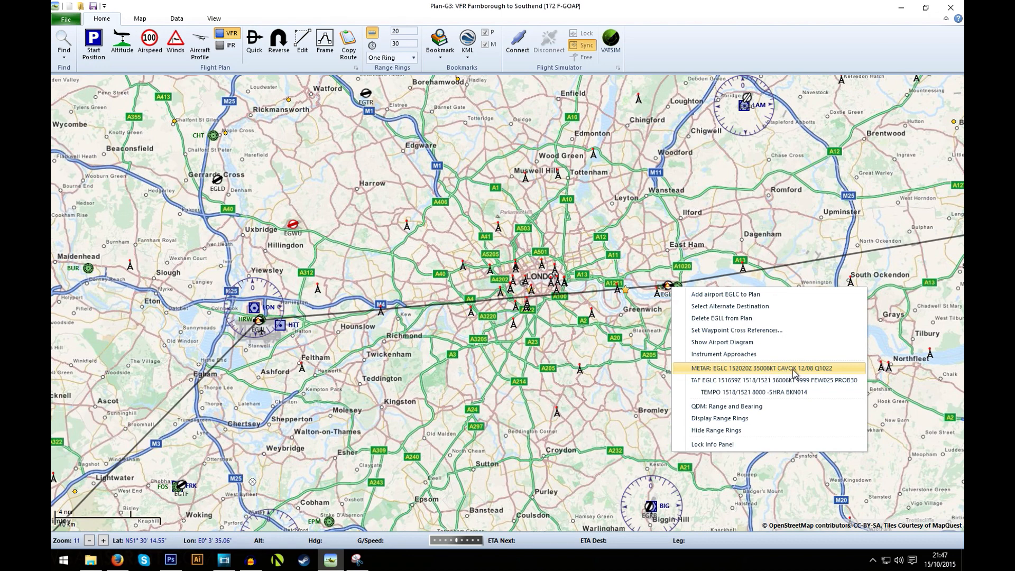
pyautogui.moveTo(791, 374)
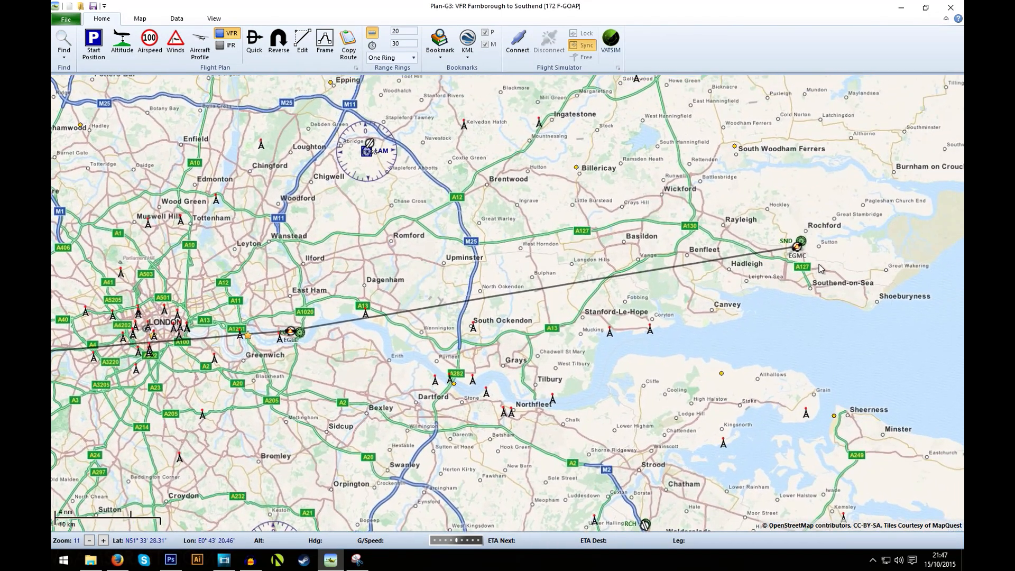
pyautogui.rightClick(797, 247)
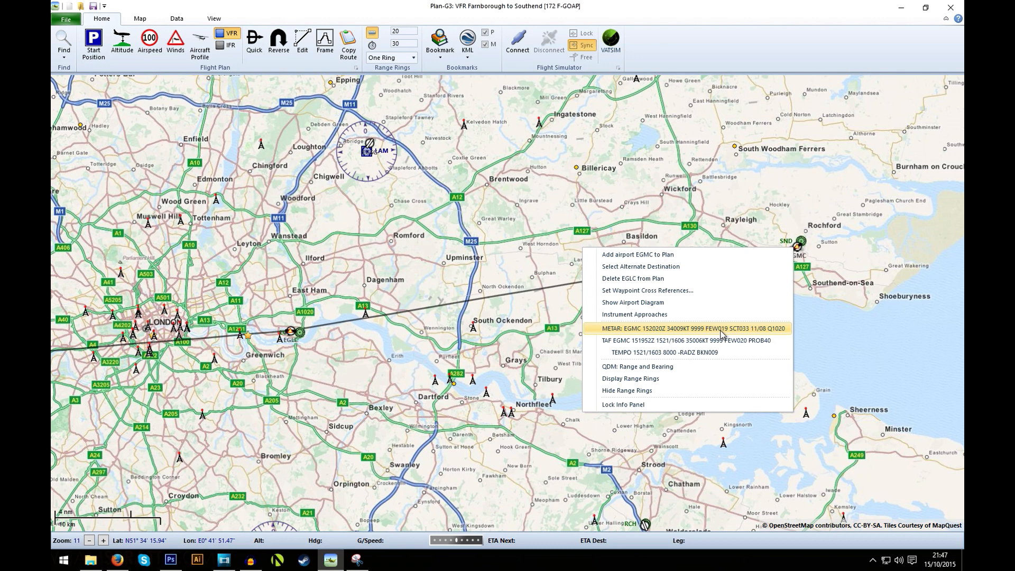
pyautogui.moveTo(701, 335)
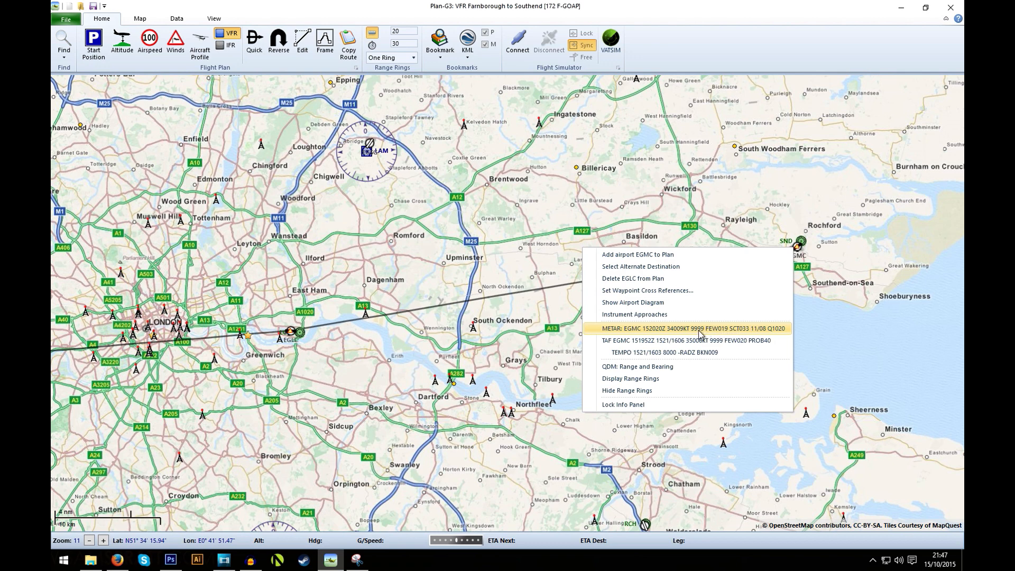
pyautogui.moveTo(714, 334)
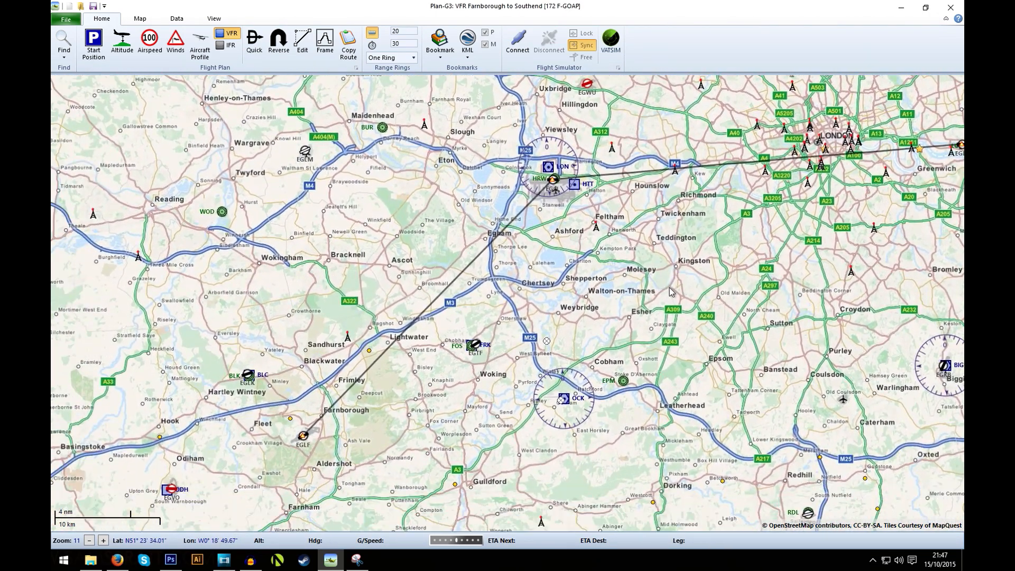
pyautogui.moveTo(304, 436)
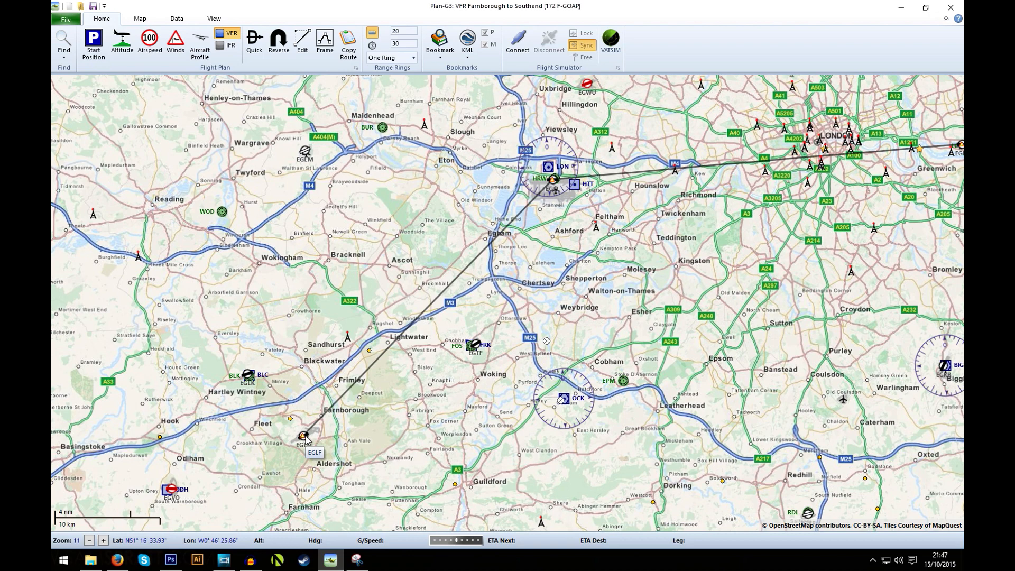
# - Show the EGLF airport context menu with its METAR and TAF lines
pyautogui.rightClick(304, 434)
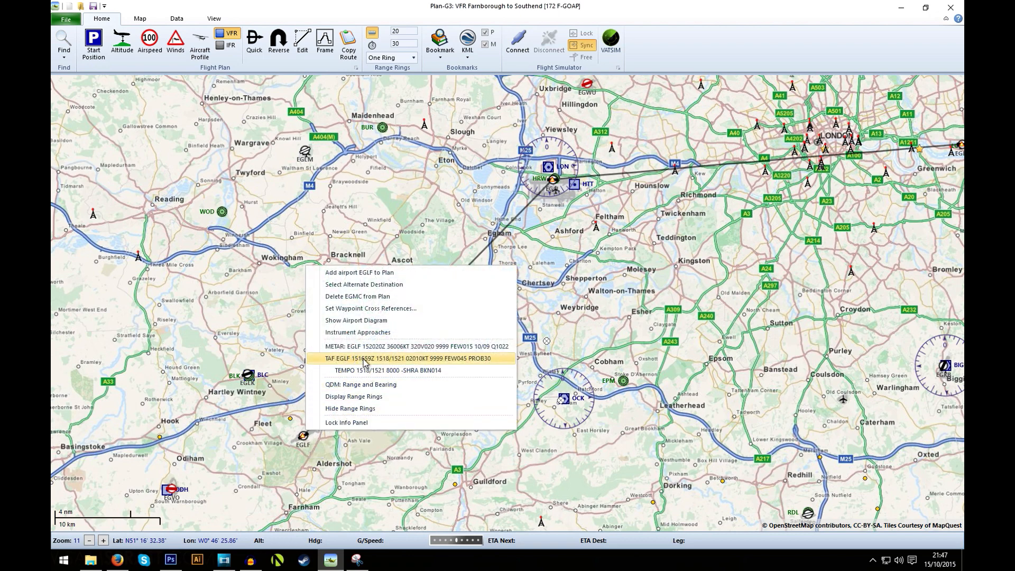
pyautogui.moveTo(387, 368)
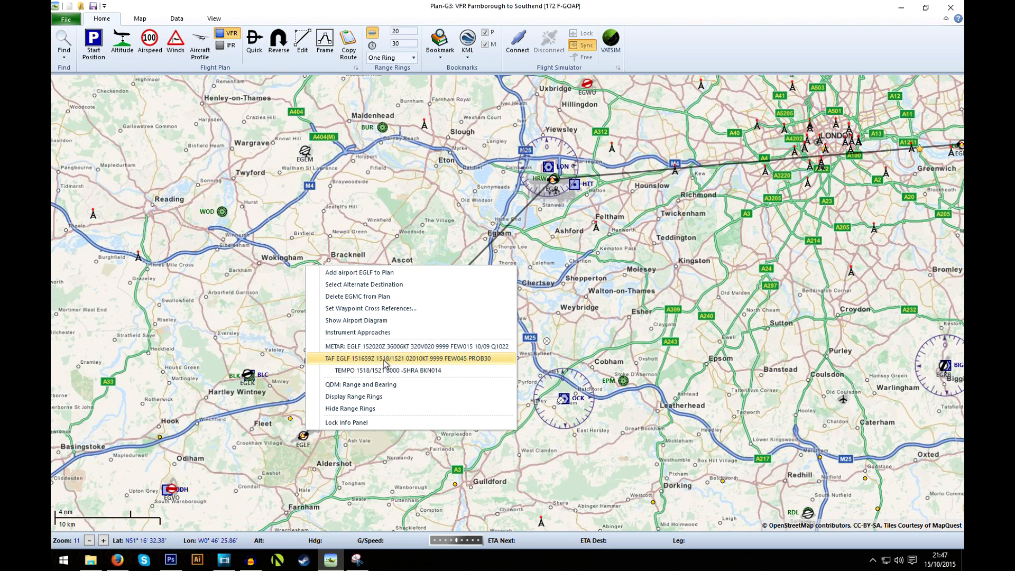
pyautogui.moveTo(405, 362)
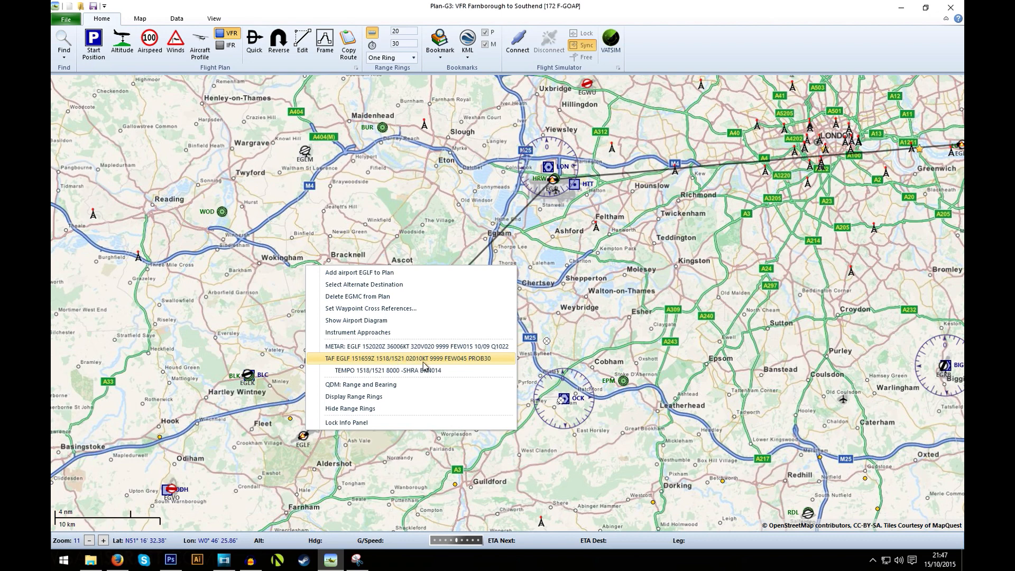
pyautogui.moveTo(410, 366)
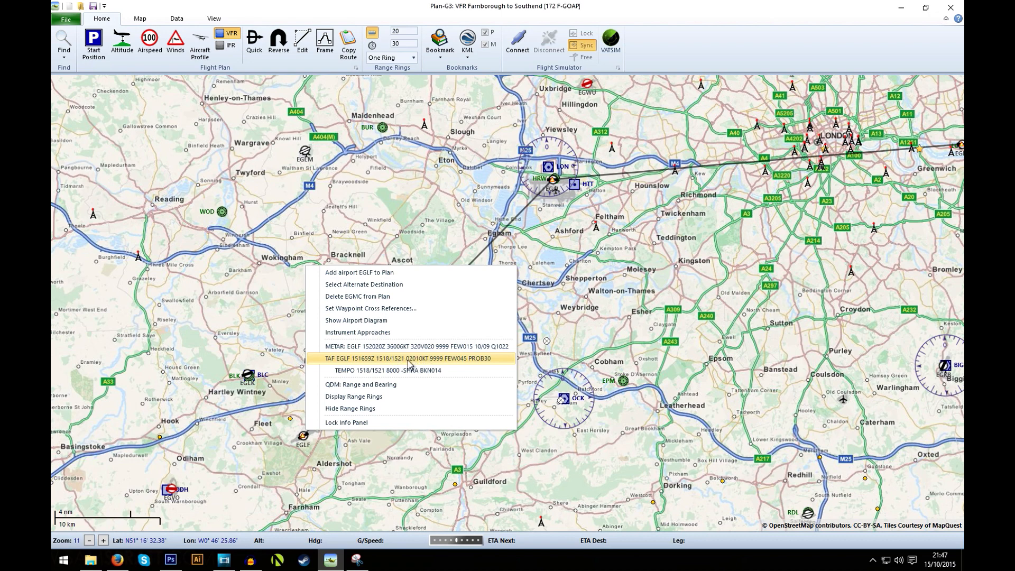
pyautogui.moveTo(423, 364)
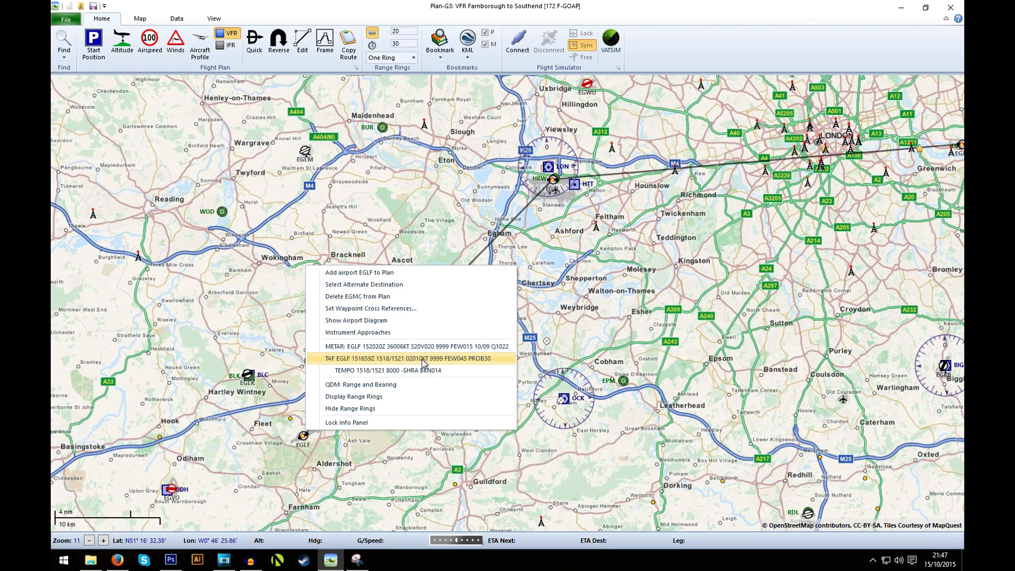
pyautogui.moveTo(451, 367)
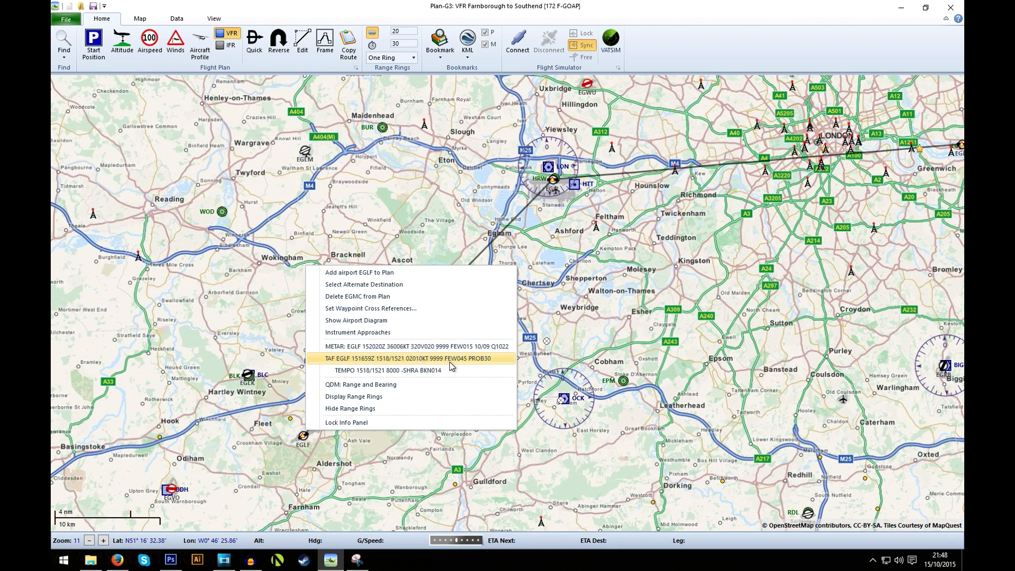
pyautogui.moveTo(457, 359)
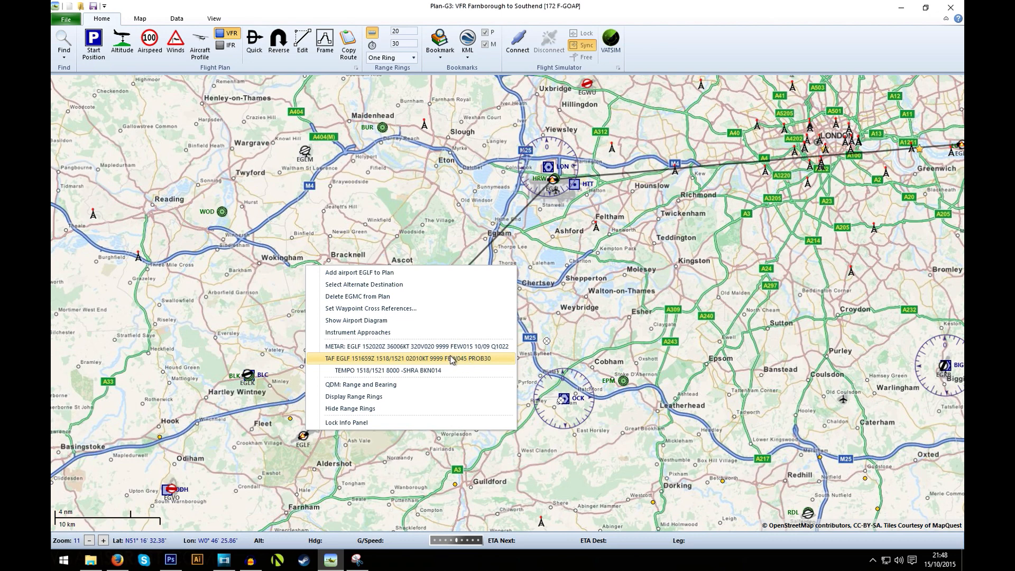
pyautogui.moveTo(463, 364)
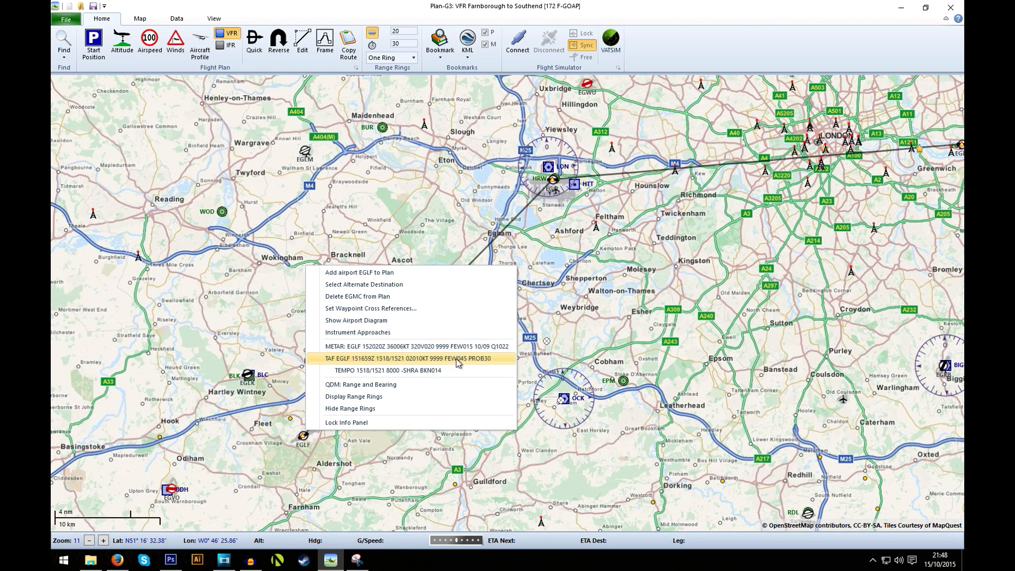
pyautogui.moveTo(470, 362)
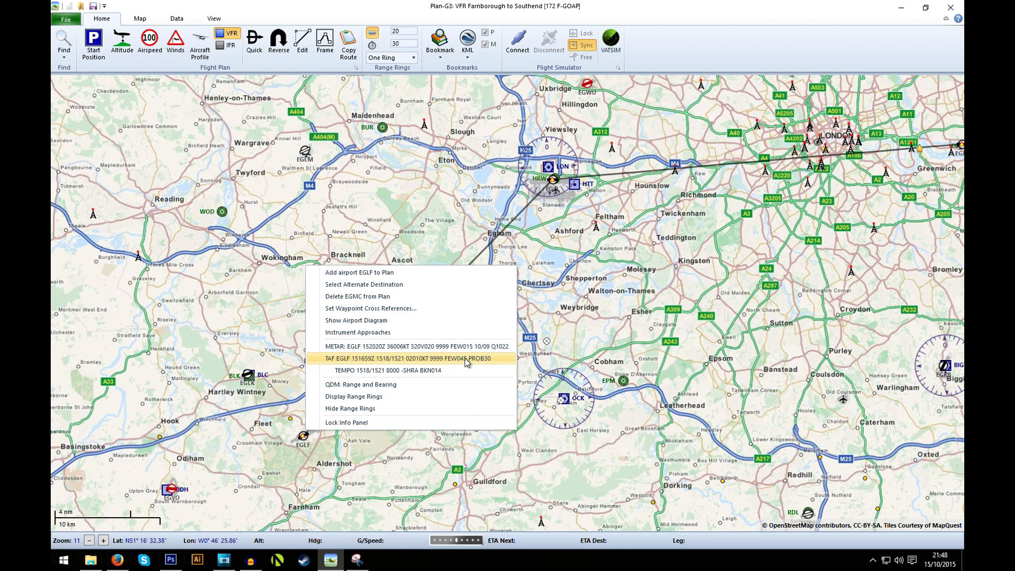
pyautogui.moveTo(402, 376)
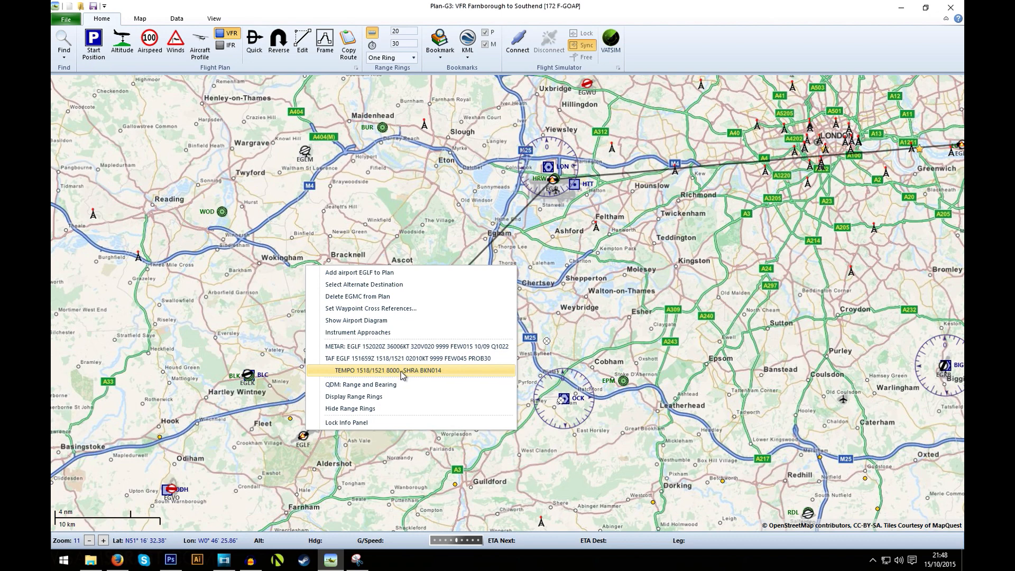
pyautogui.moveTo(397, 375)
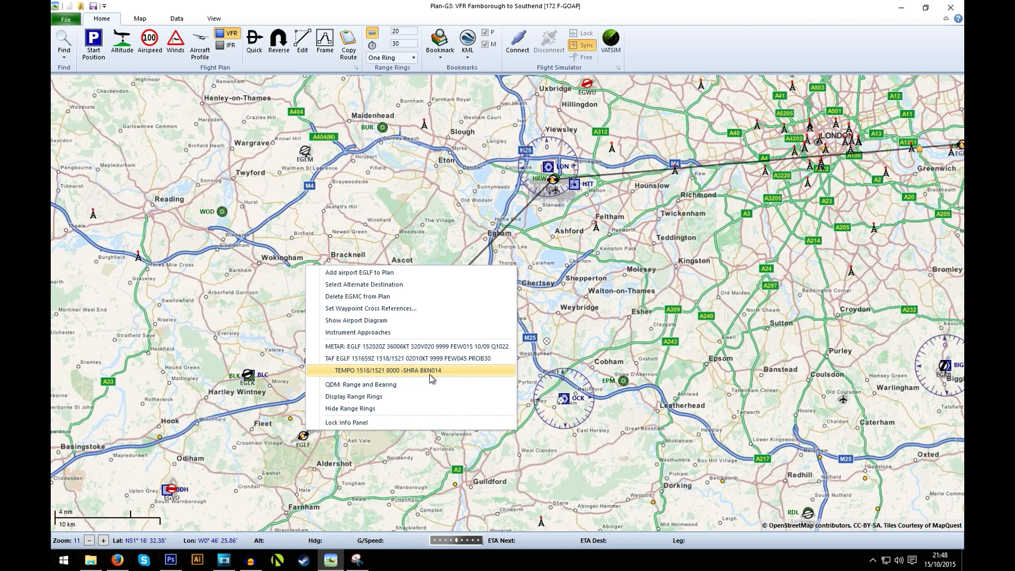
pyautogui.moveTo(432, 375)
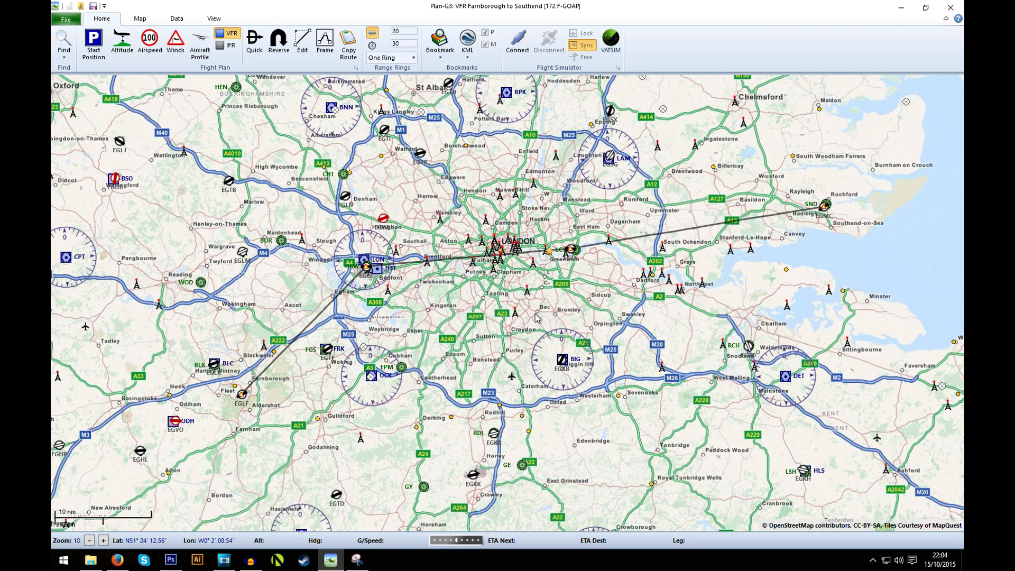
pyautogui.moveTo(542, 317)
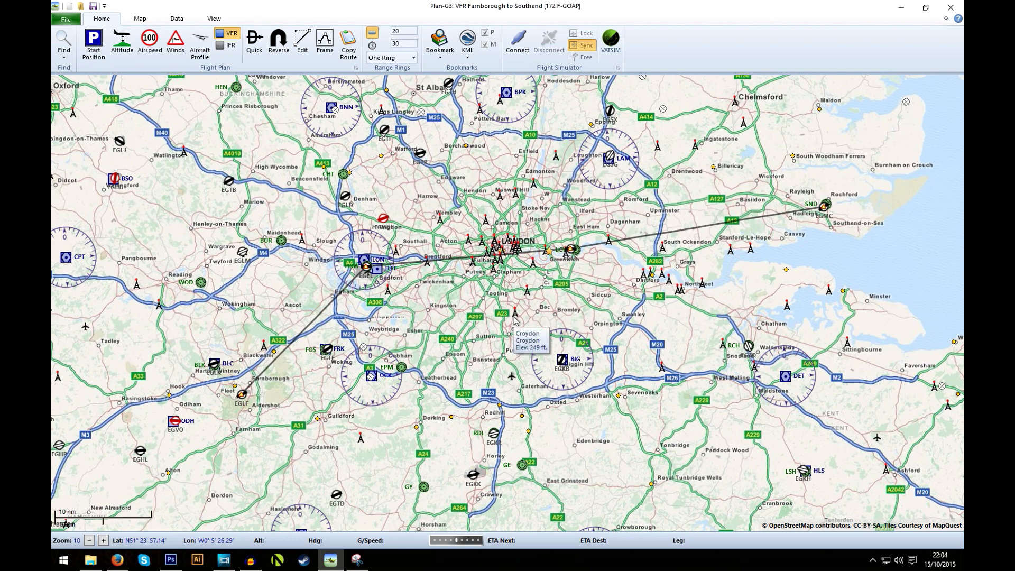
pyautogui.moveTo(470, 298)
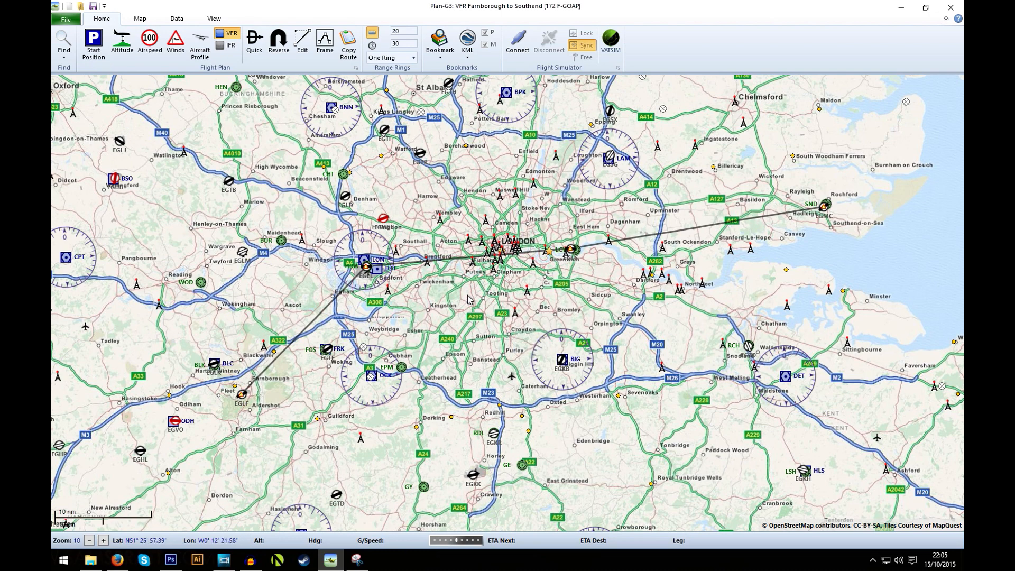
pyautogui.moveTo(93, 43)
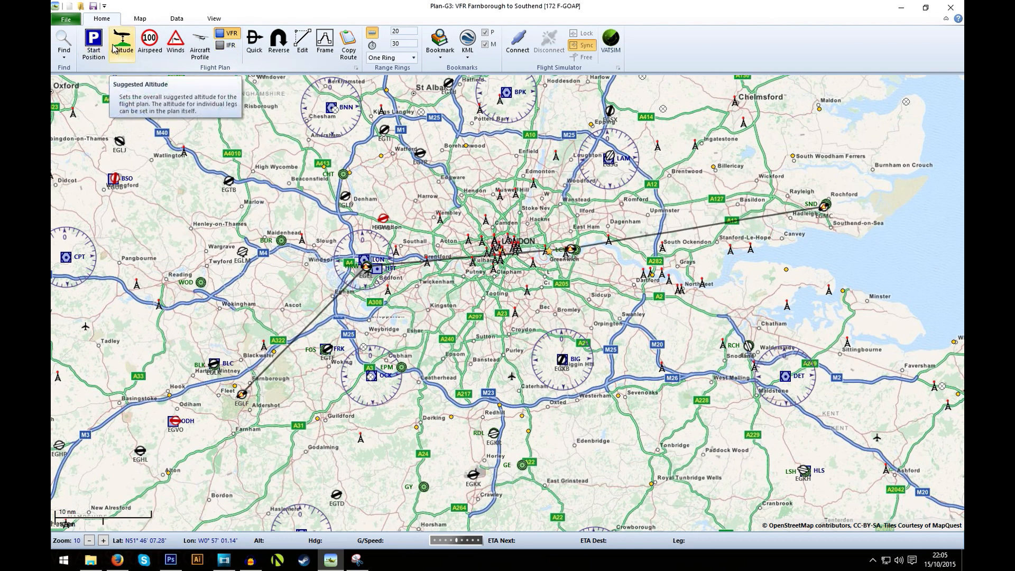
# - Dismiss the Start Position choices and enter a cruising altitude of 2000 ft
pyautogui.click(93, 43)
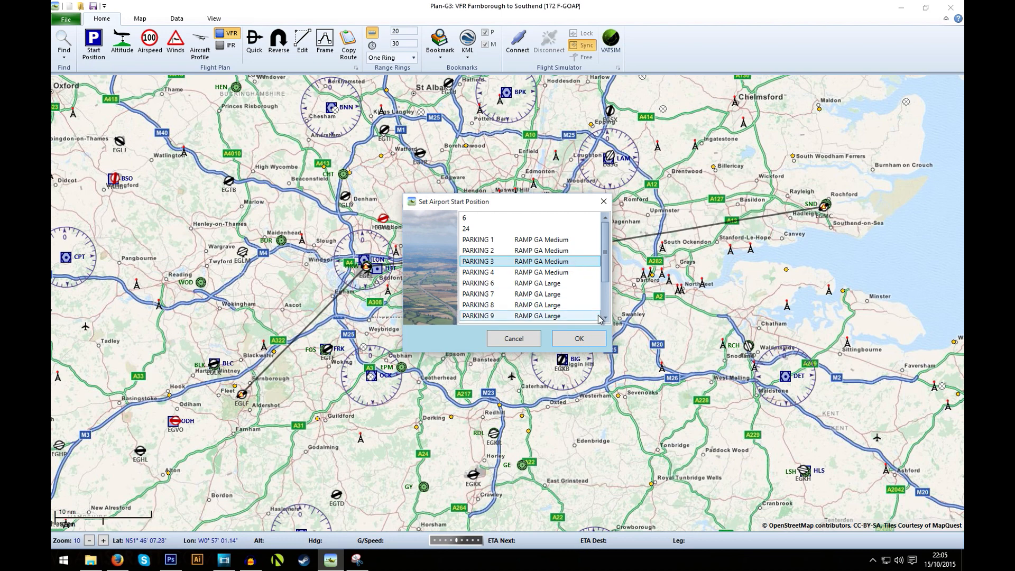
pyautogui.click(514, 338)
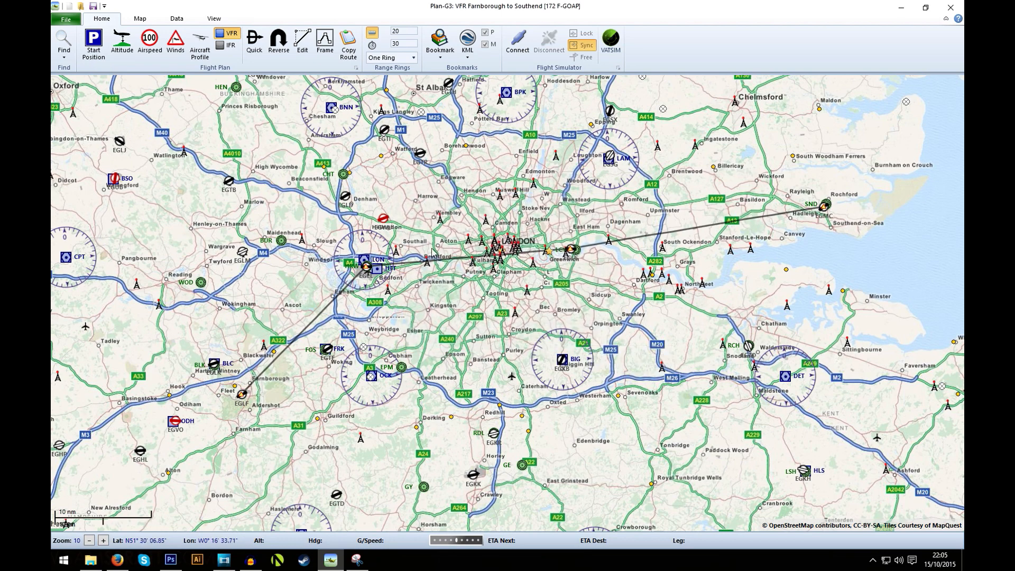
pyautogui.click(122, 44)
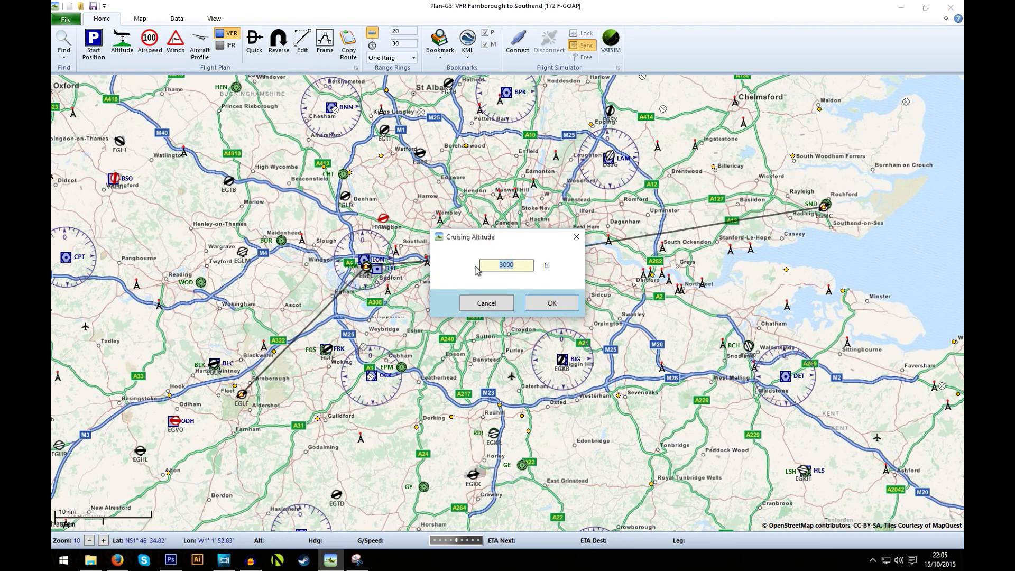
pyautogui.write('2000')
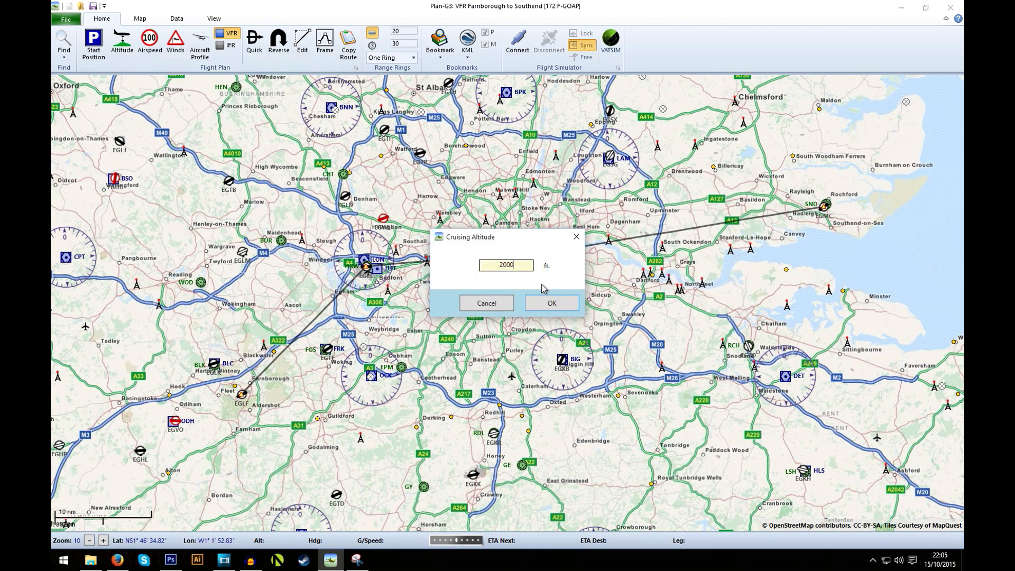
pyautogui.click(551, 303)
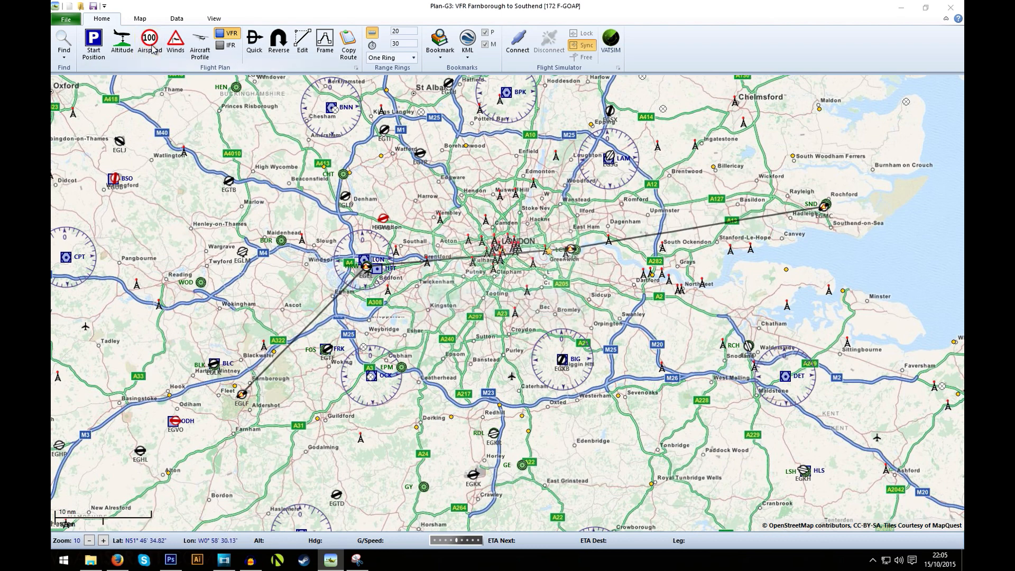
# - Accept the 90-knot airspeed and enter a wind speed of 9 knots from 000 degrees
pyautogui.click(150, 42)
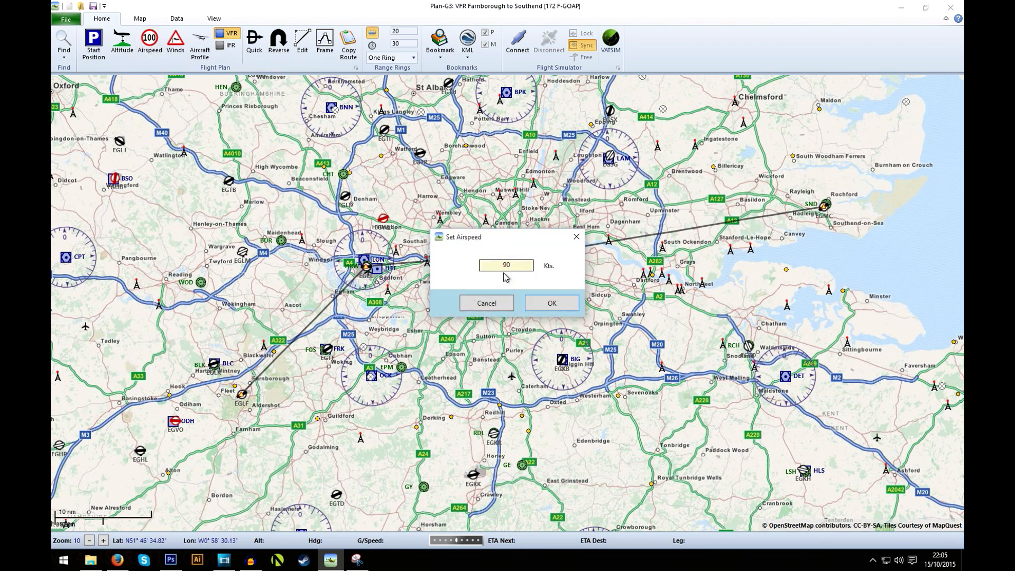
pyautogui.moveTo(572, 295)
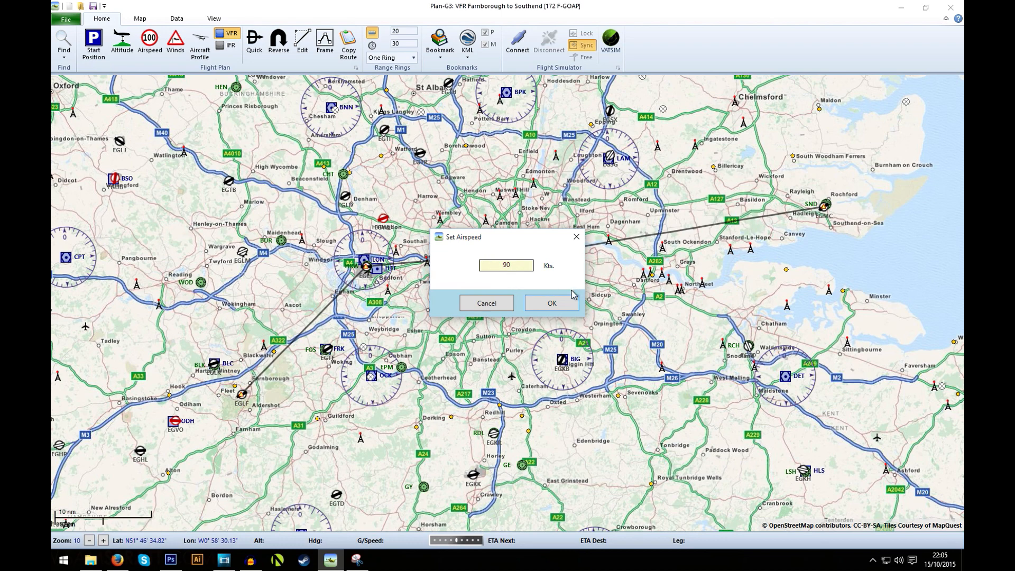
pyautogui.click(550, 303)
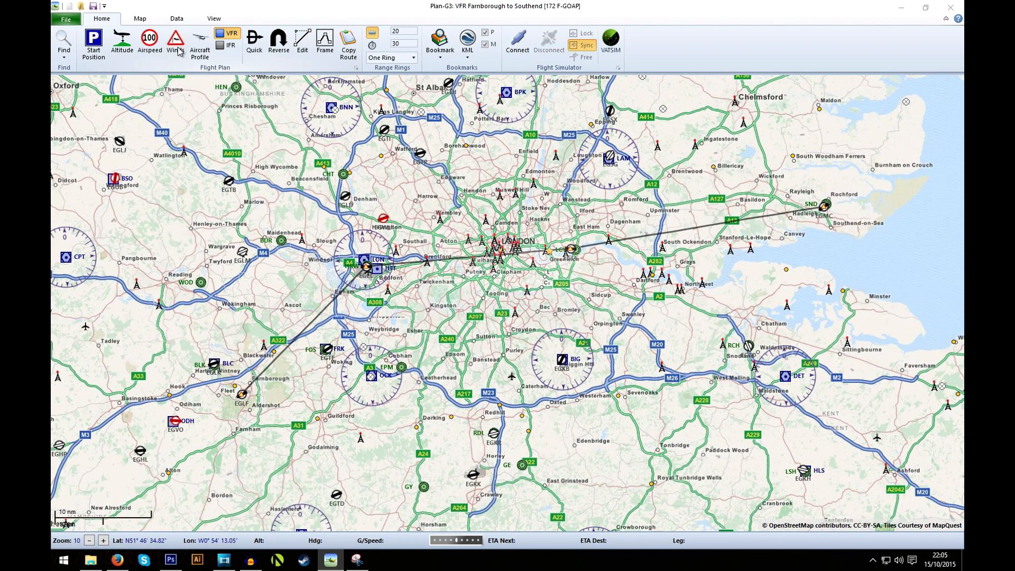
pyautogui.click(175, 44)
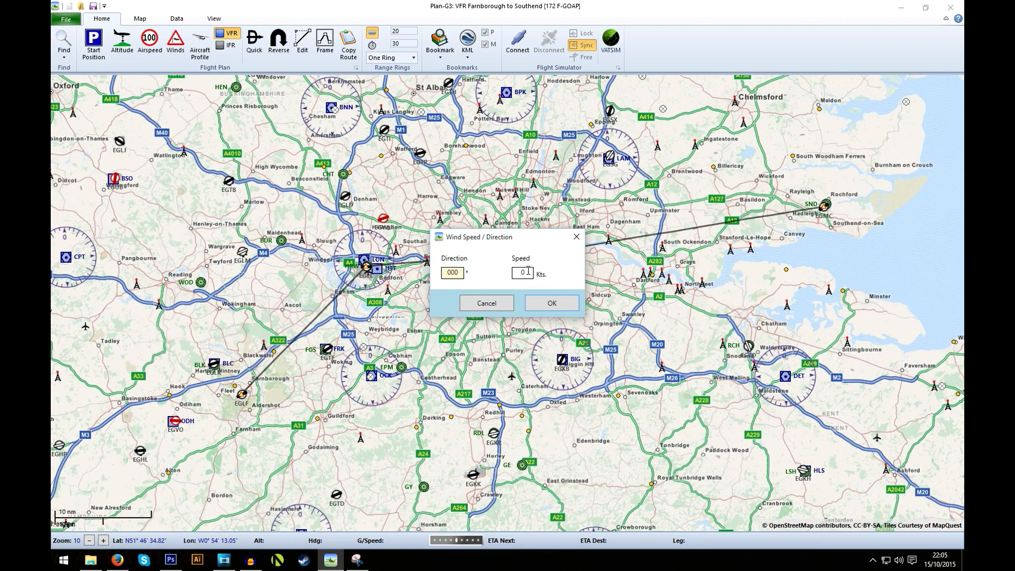
pyautogui.write('9')
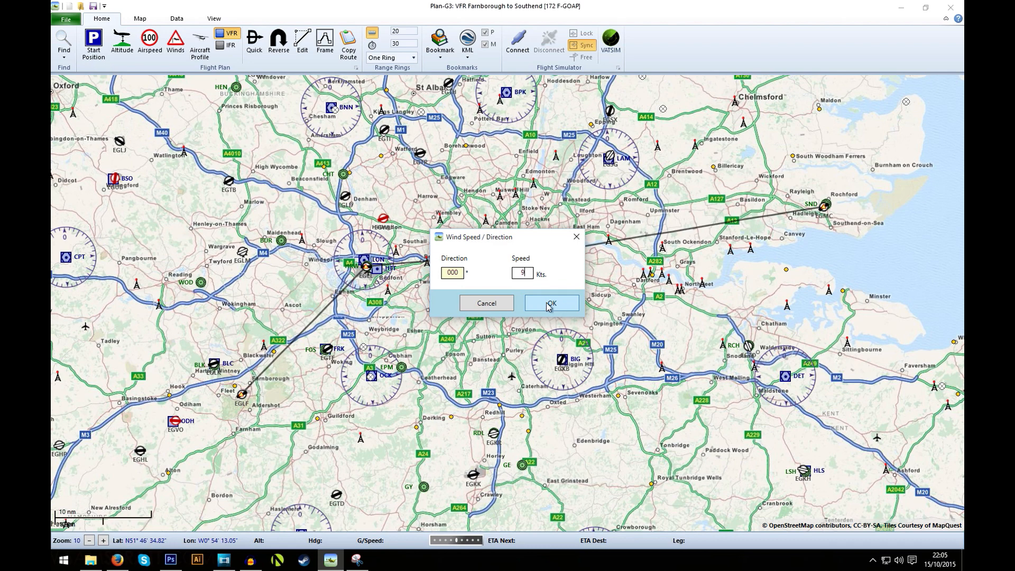
pyautogui.click(552, 303)
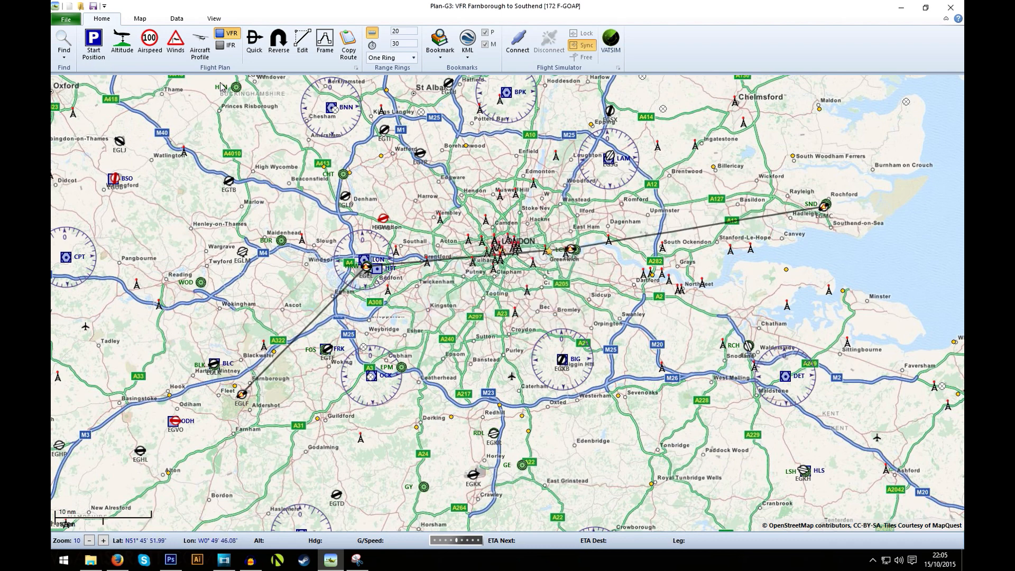
pyautogui.click(200, 43)
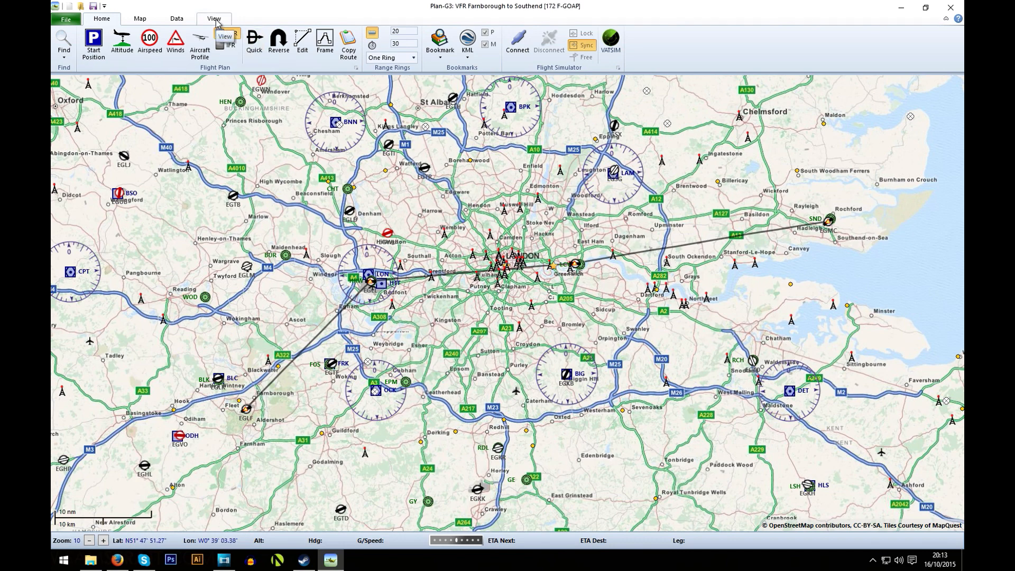
# - Show the Flight Plan window listing the four waypoint legs from the View tab
pyautogui.click(213, 18)
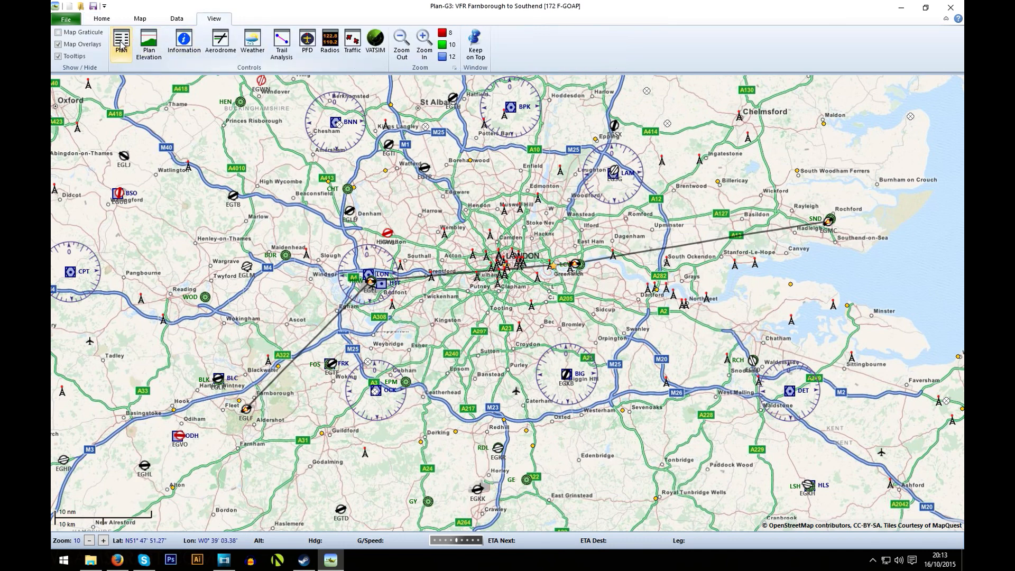
pyautogui.click(121, 40)
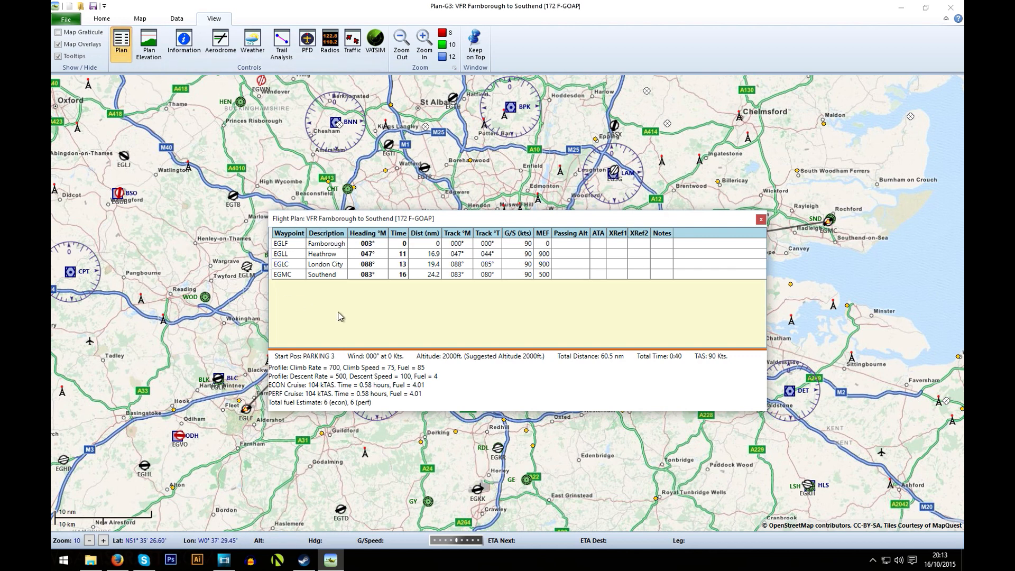
pyautogui.moveTo(311, 402)
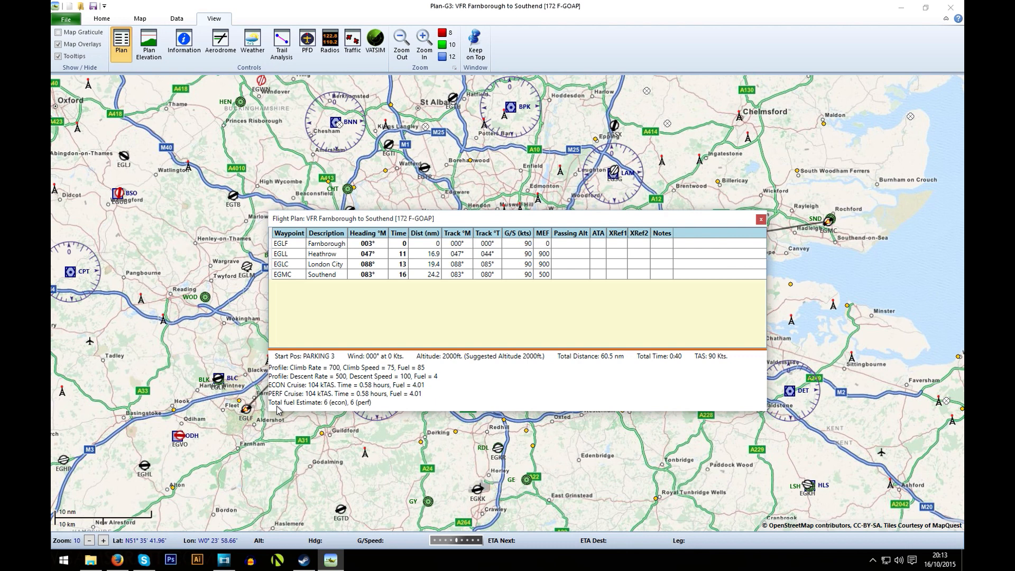
pyautogui.moveTo(325, 412)
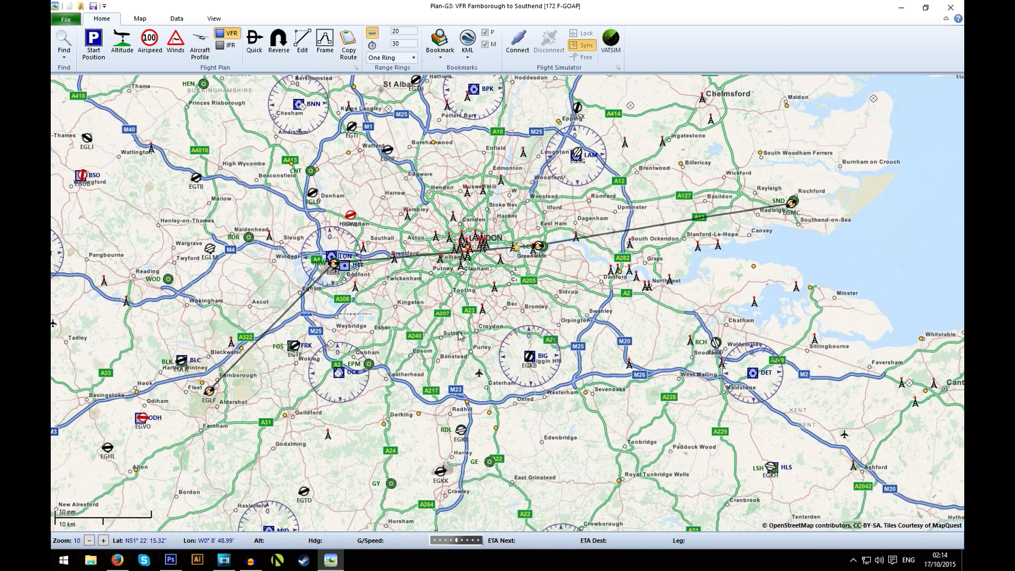
pyautogui.moveTo(237, 154)
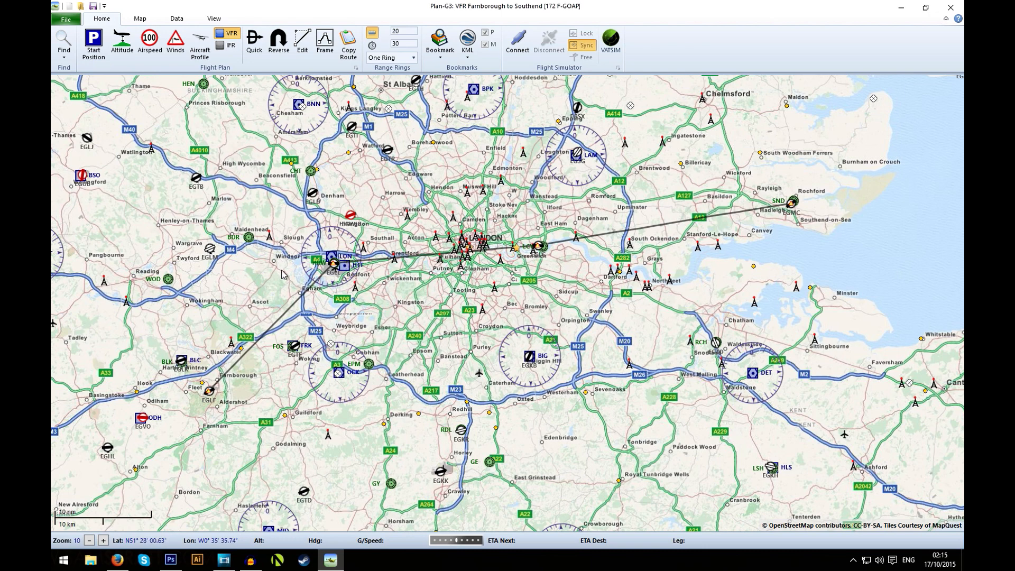
# - Preview the Farnborough to Southend flight plan for printing via File > Print
pyautogui.click(93, 44)
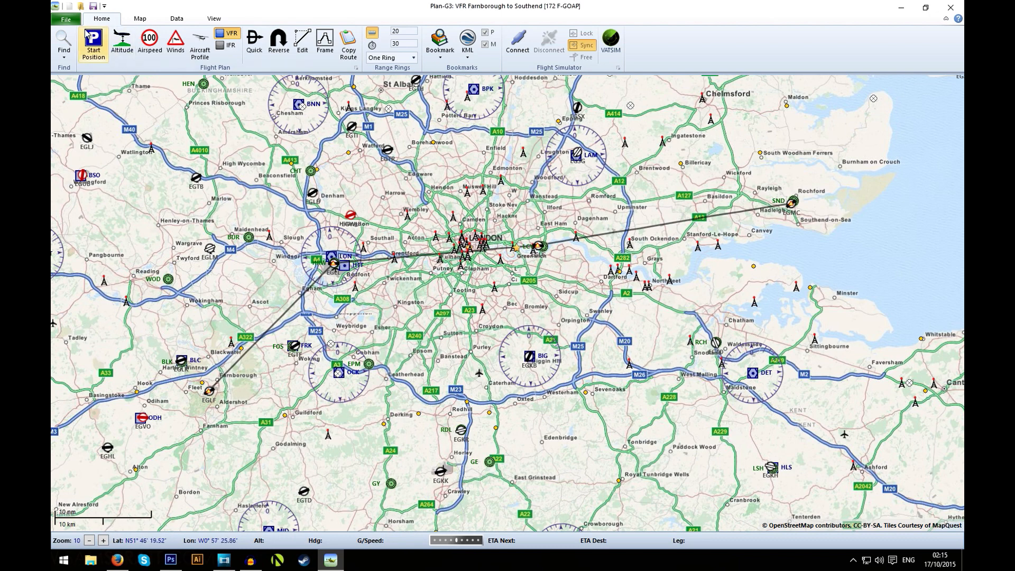
pyautogui.click(65, 18)
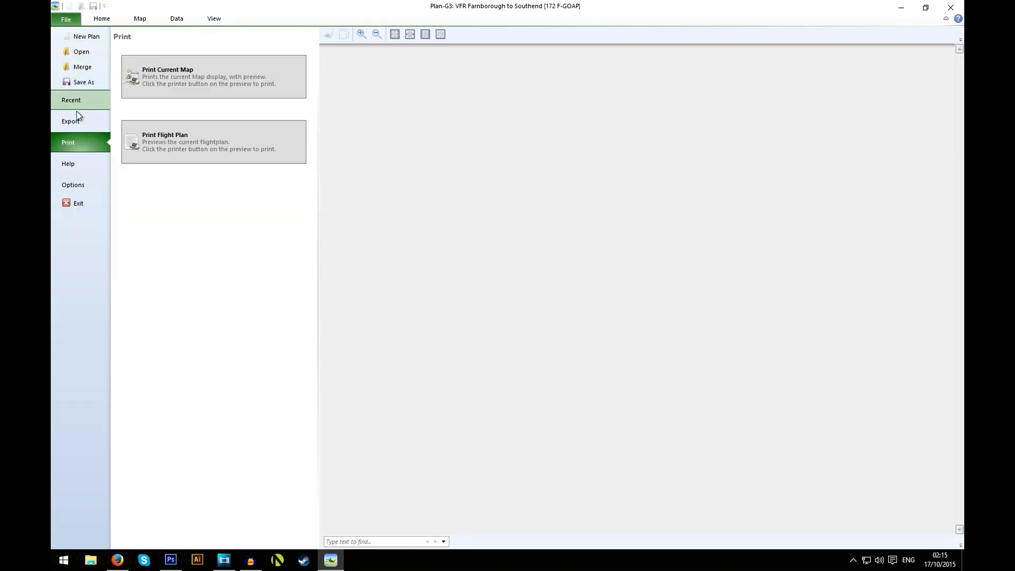
pyautogui.moveTo(229, 144)
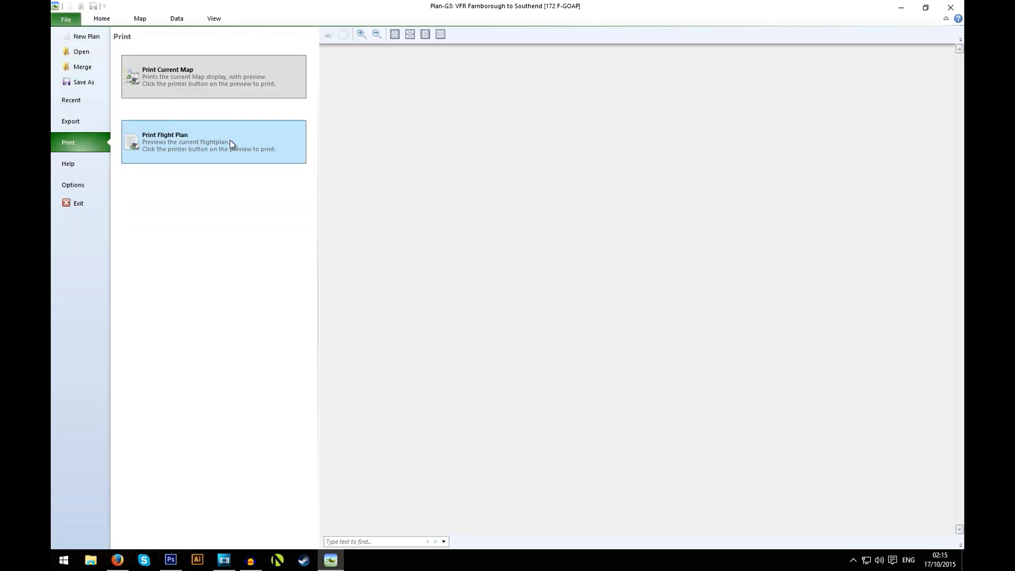
pyautogui.click(165, 140)
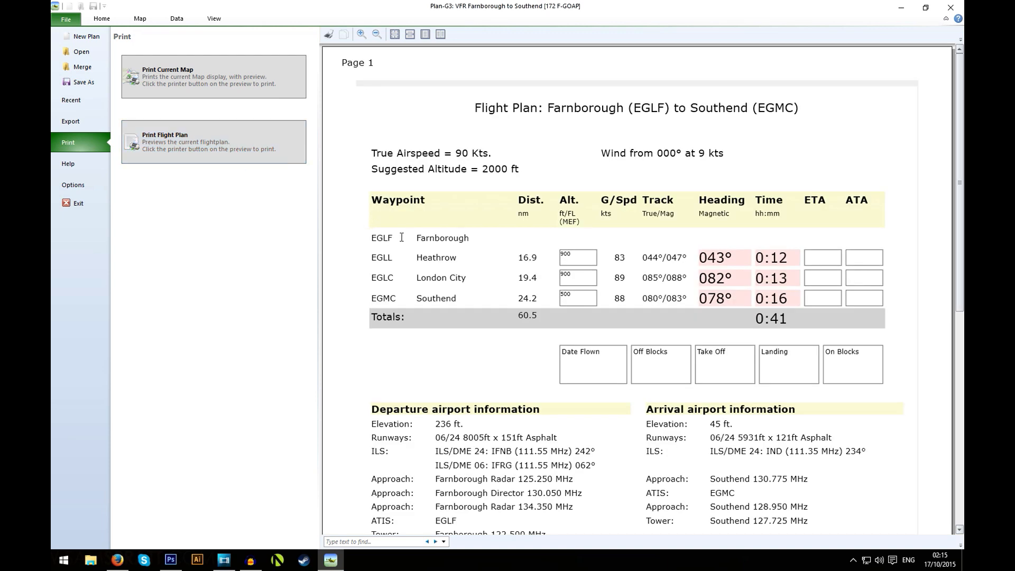
pyautogui.moveTo(692, 259)
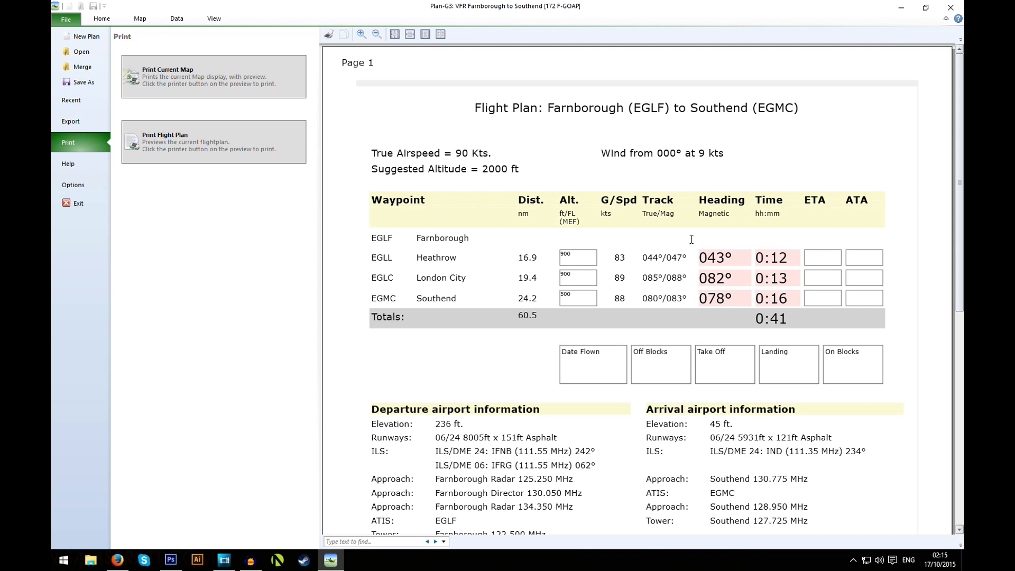
pyautogui.moveTo(905, 311)
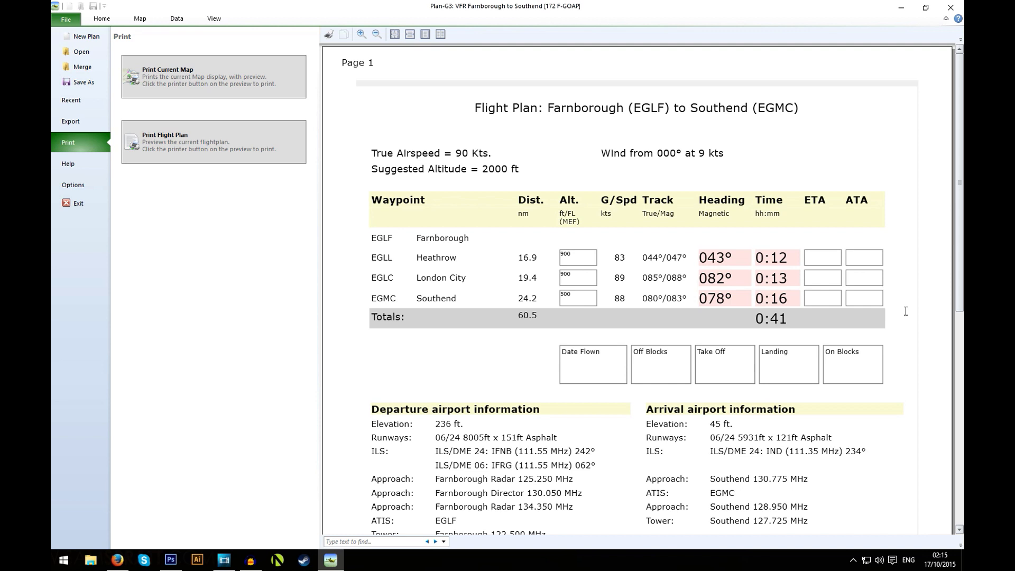
# - Leave the print preview and pan the map east along the route across central London
pyautogui.click(101, 18)
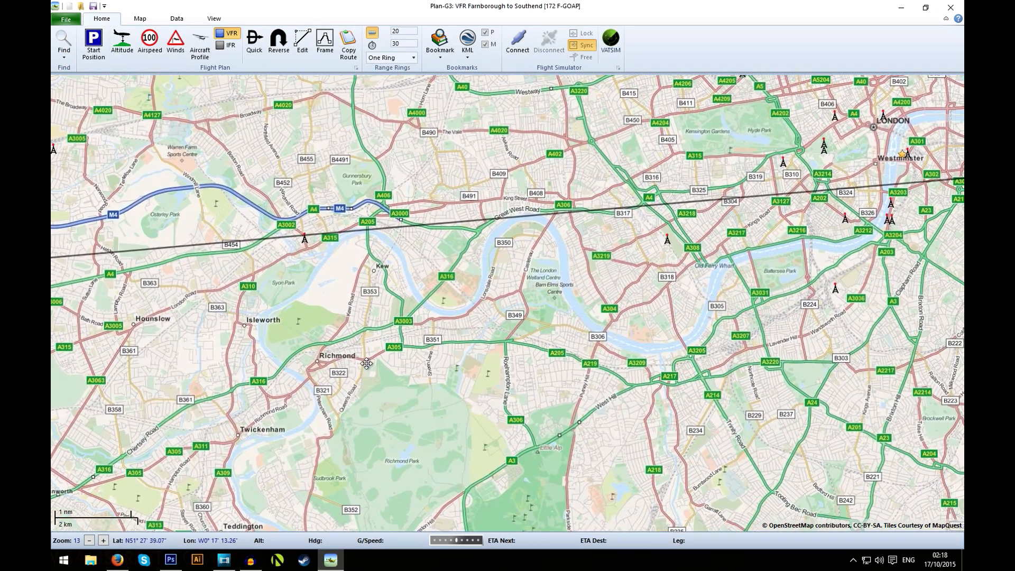
pyautogui.moveTo(367, 363); pyautogui.dragTo(436, 378)
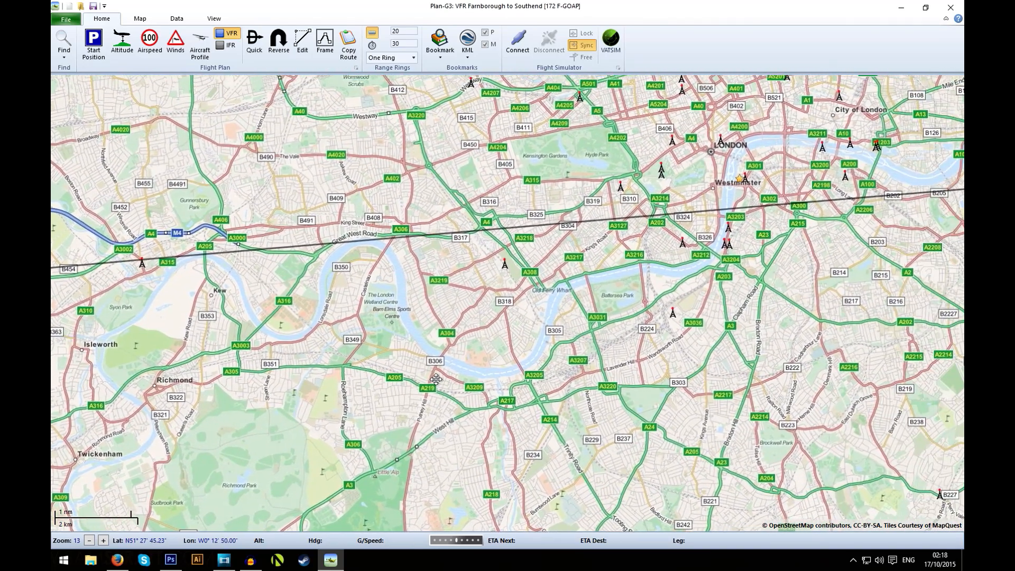
pyautogui.moveTo(437, 379); pyautogui.dragTo(579, 280)
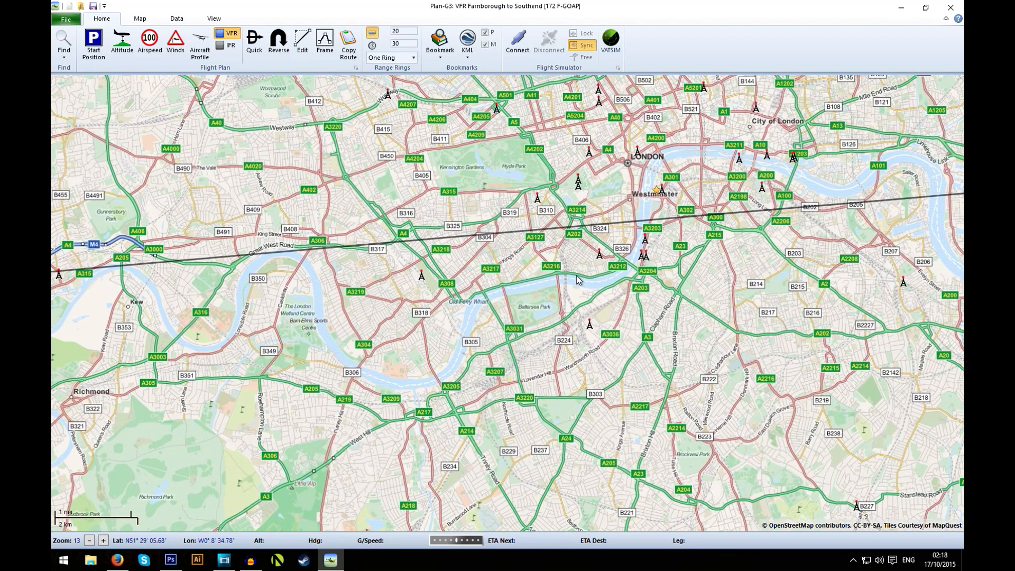
pyautogui.moveTo(504, 309)
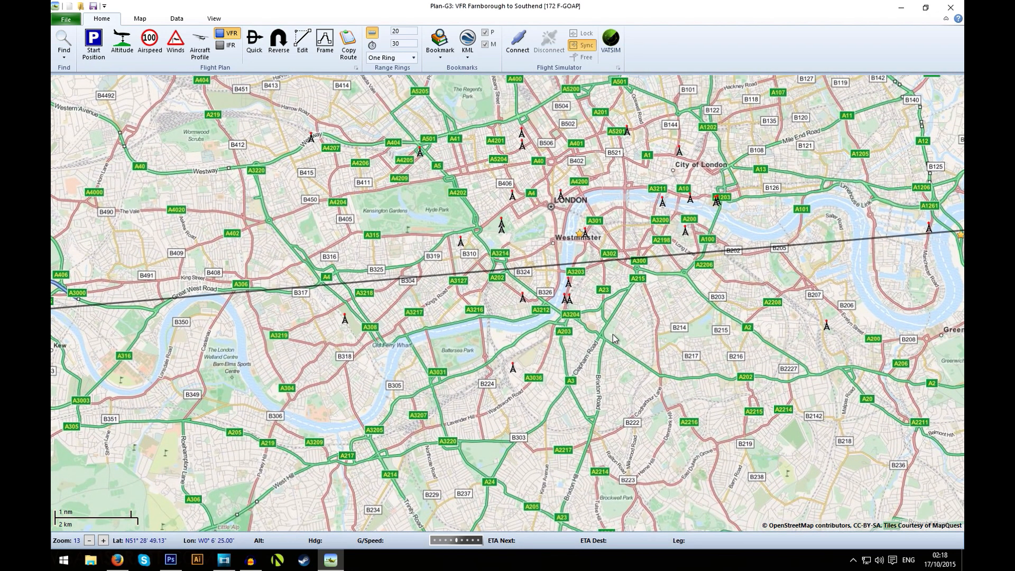
pyautogui.moveTo(553, 232)
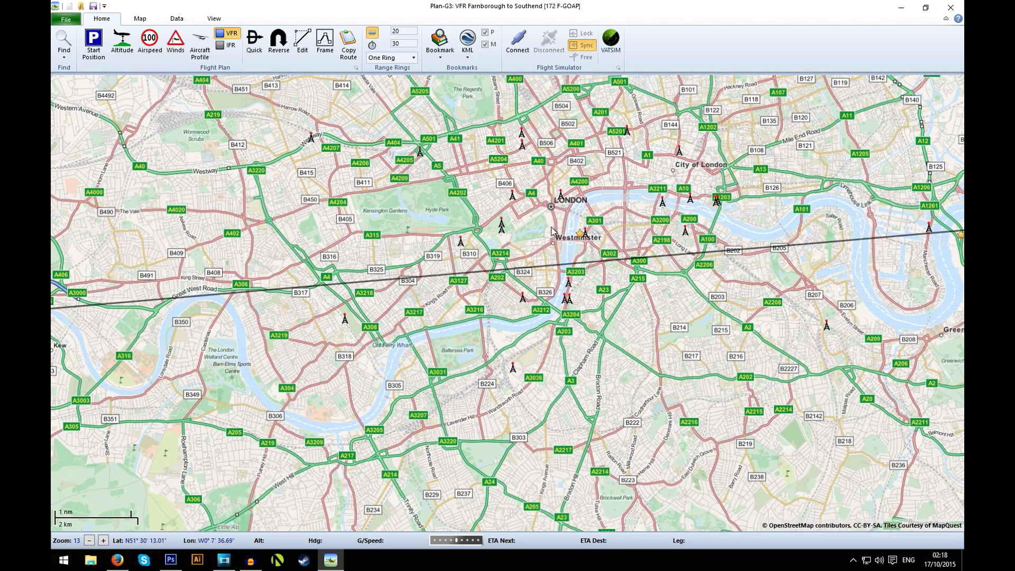
pyautogui.moveTo(605, 184)
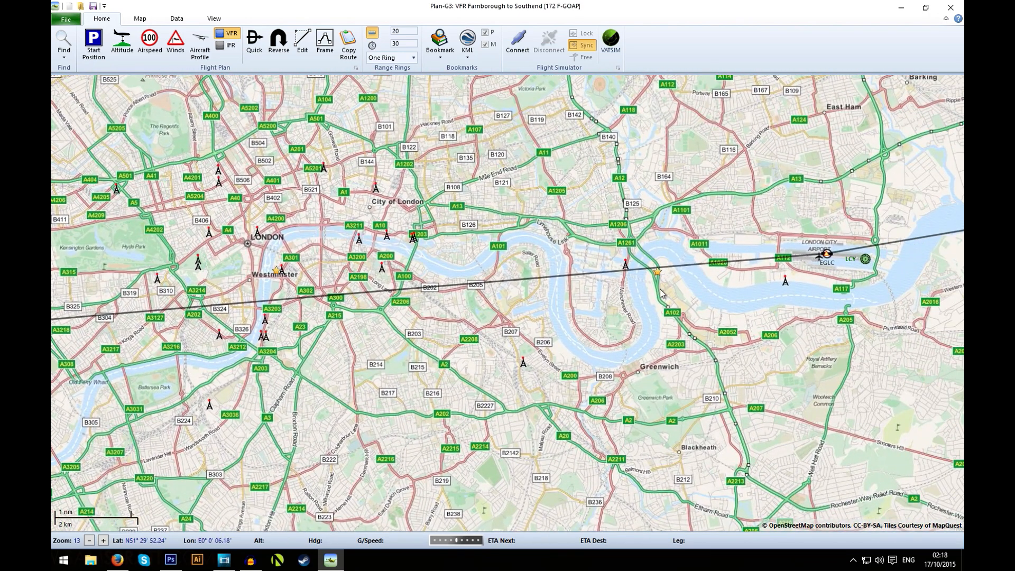
pyautogui.moveTo(757, 279)
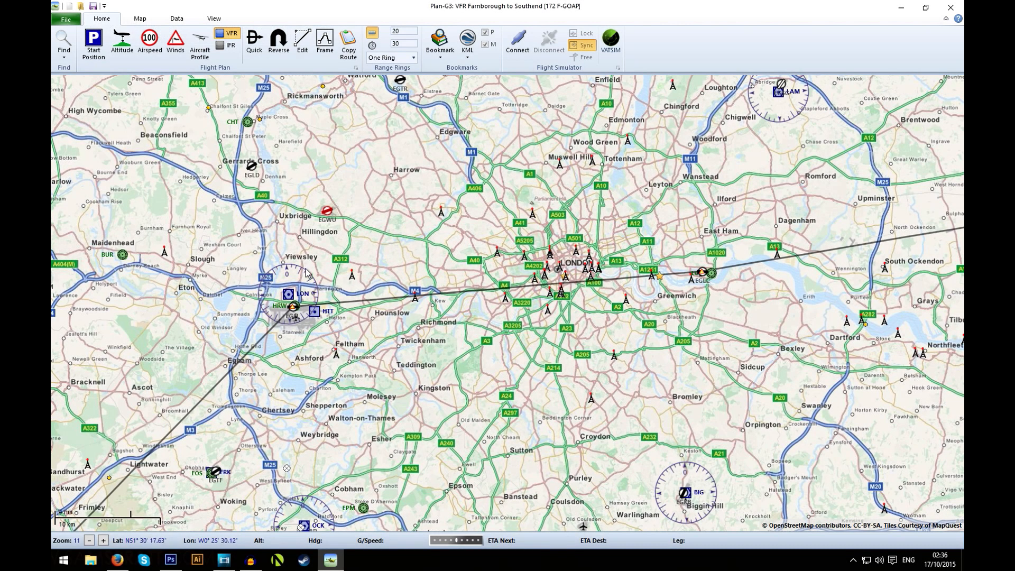
pyautogui.moveTo(717, 271)
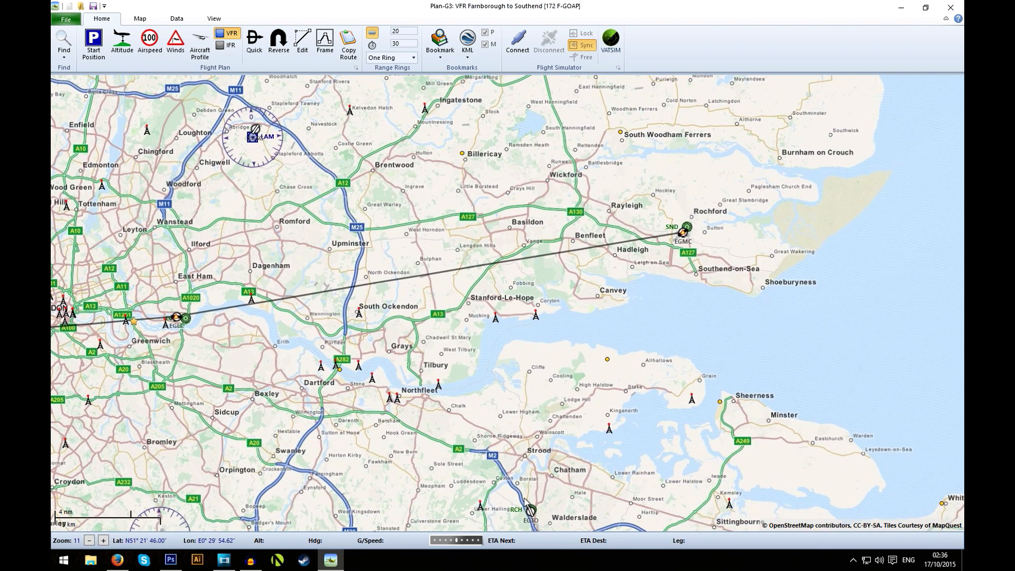
pyautogui.moveTo(705, 313)
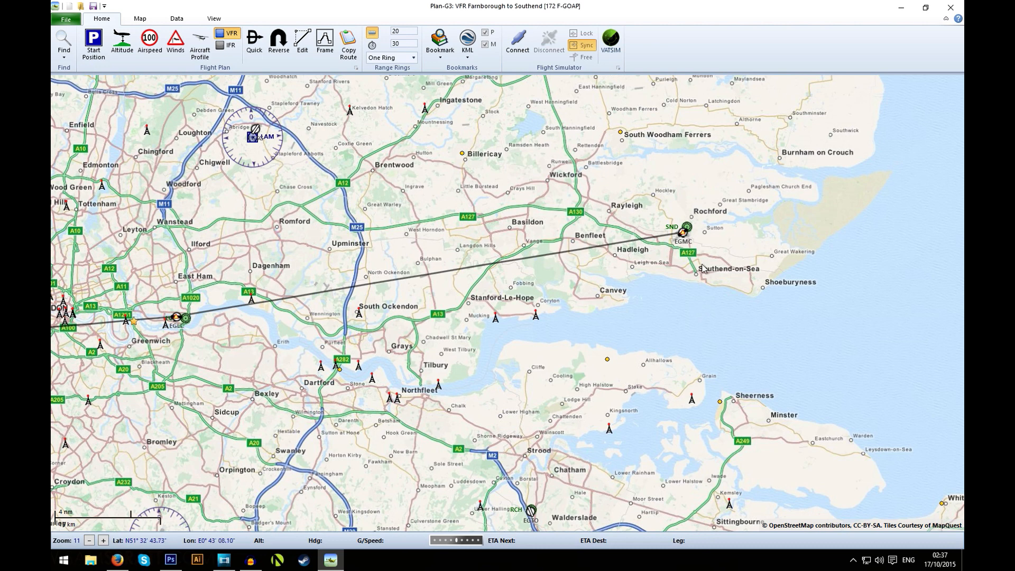
pyautogui.moveTo(688, 228)
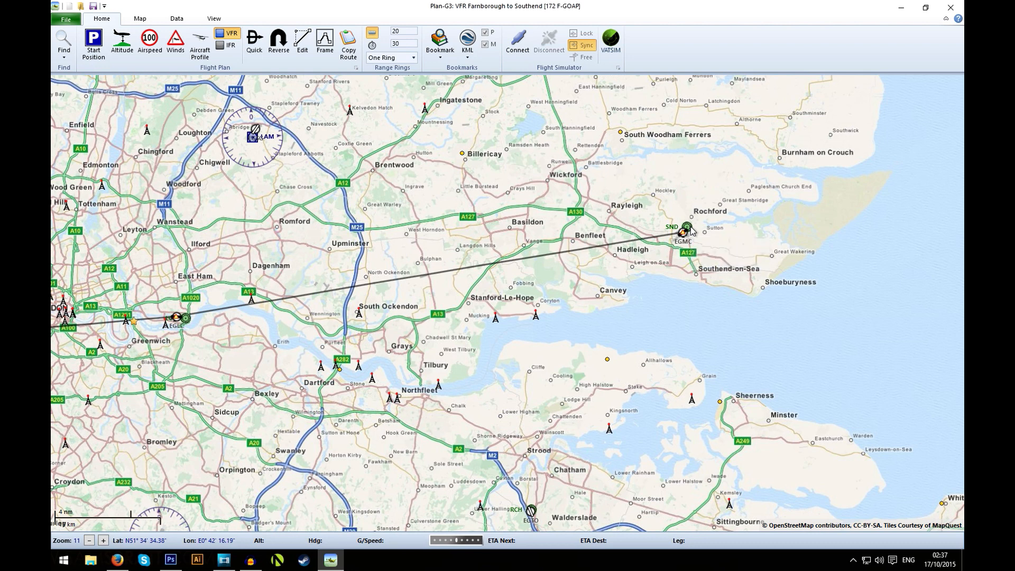
pyautogui.moveTo(689, 229)
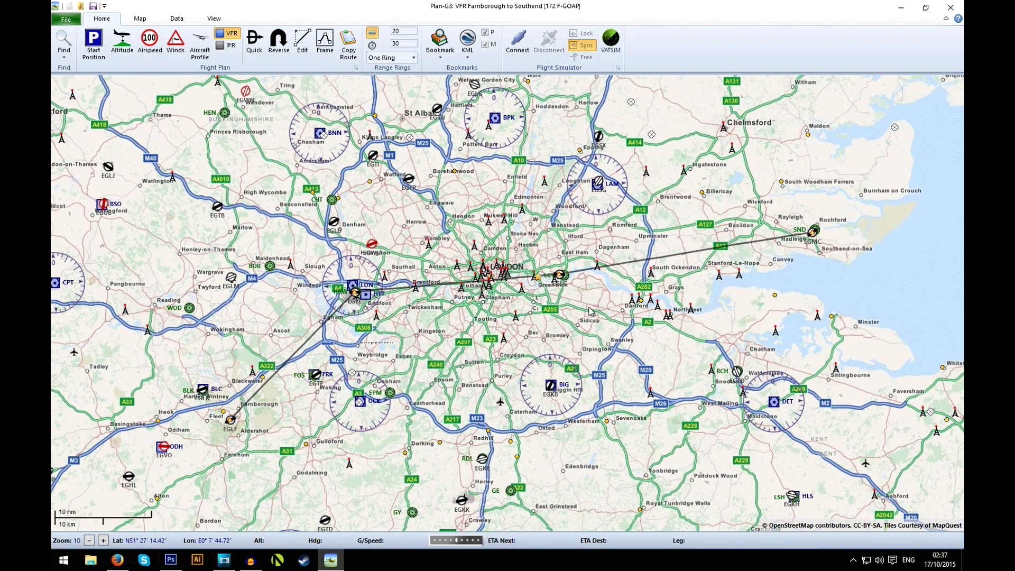
# - Open the File options for printing the current map or flight plan
pyautogui.click(64, 18)
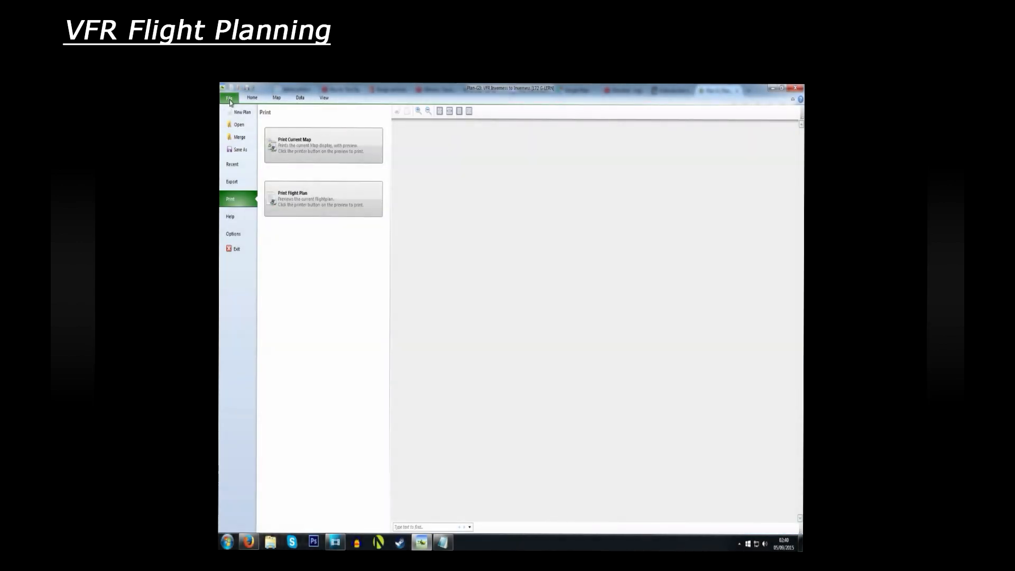